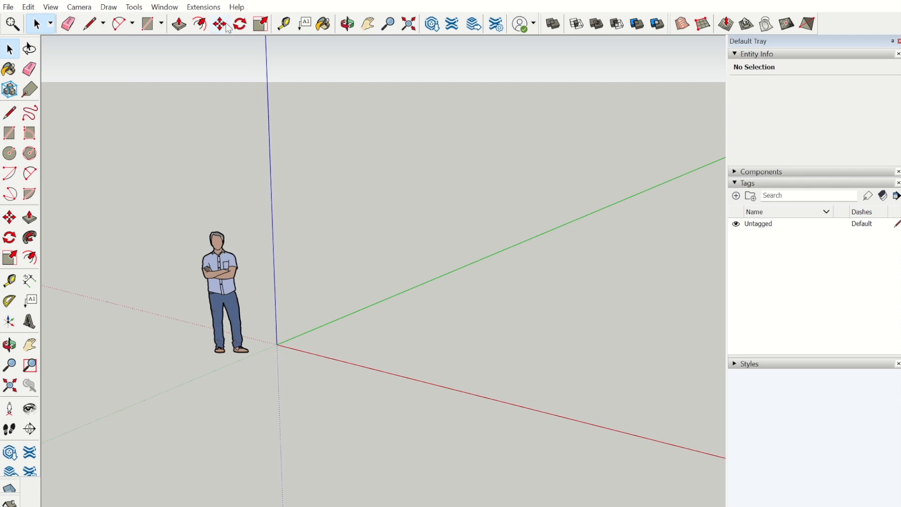
Install the tt_treble-dev.rbz extension from the Desktop through the Extension Manager and close it.
left_click(203, 7)
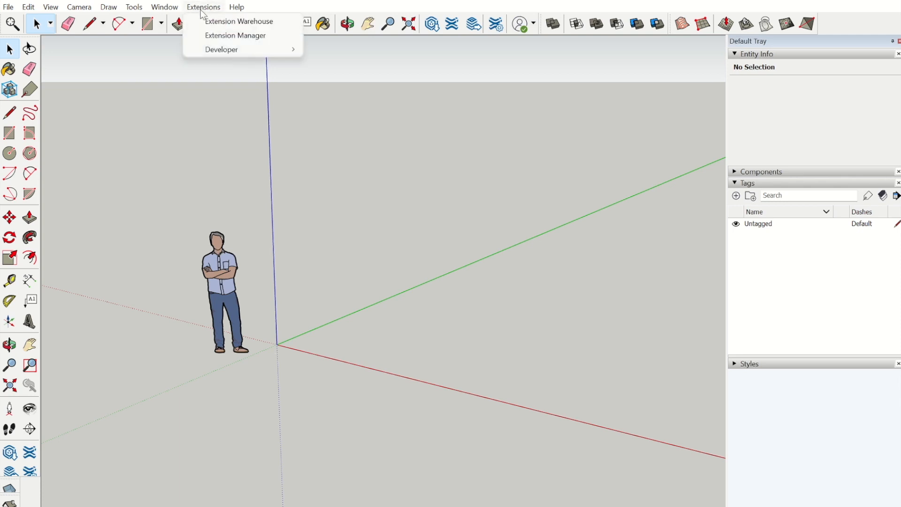
left_click(235, 35)
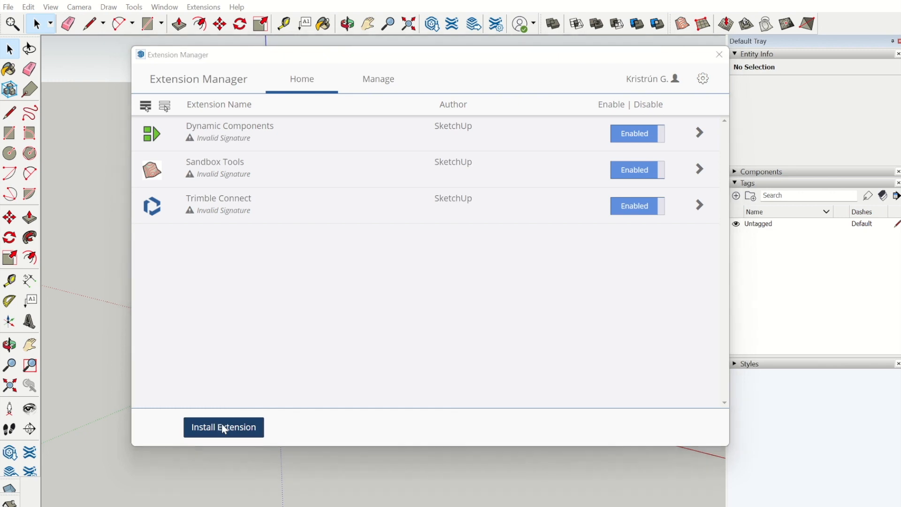
left_click(223, 427)
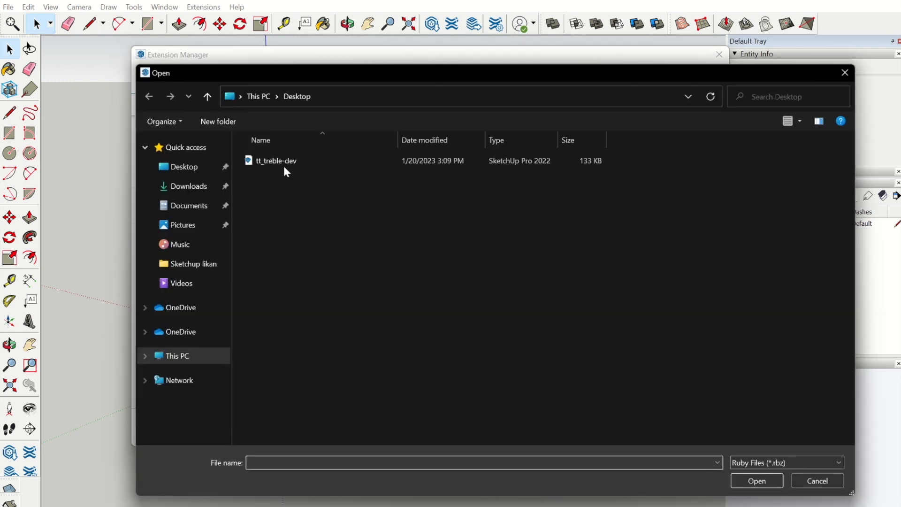
left_click(816, 480)
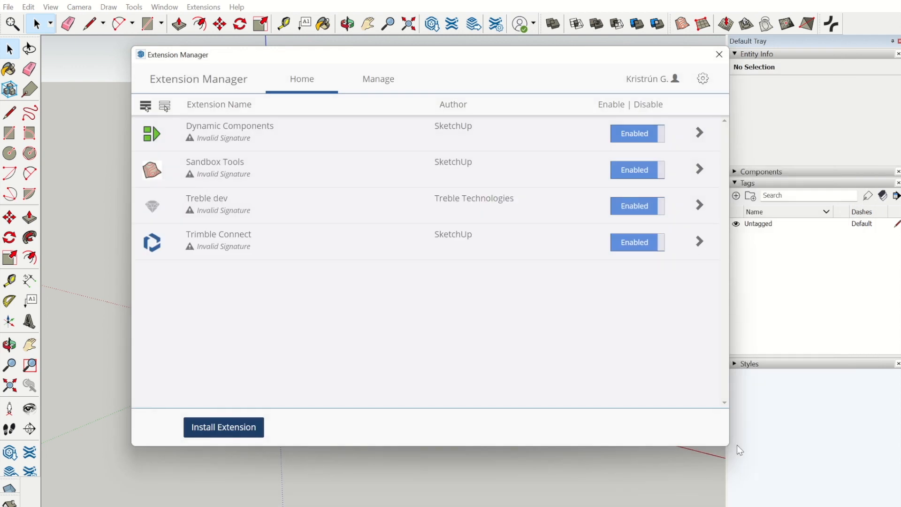
mouse_move(649, 227)
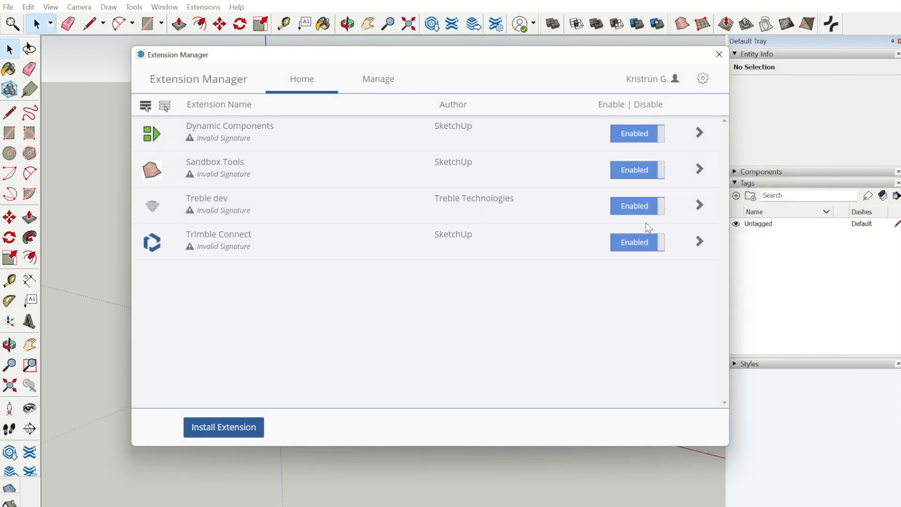
mouse_move(674, 217)
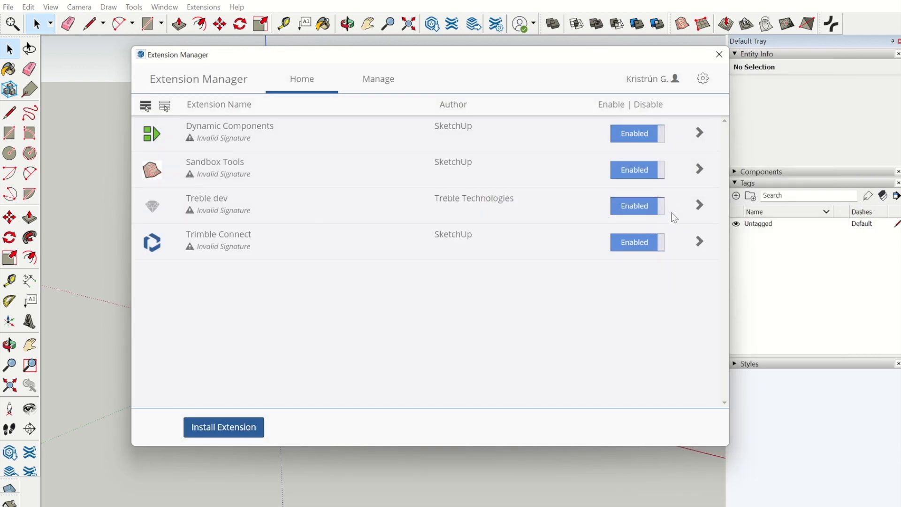
left_click(718, 54)
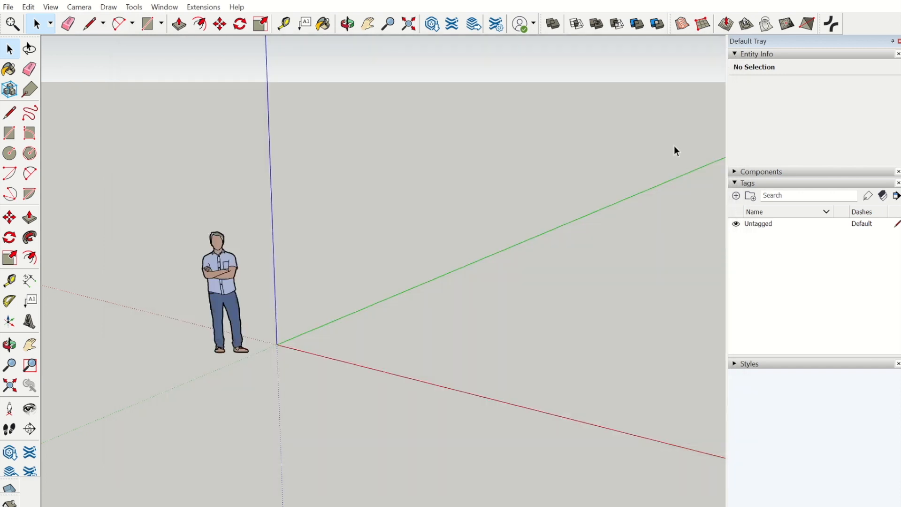
mouse_move(831, 46)
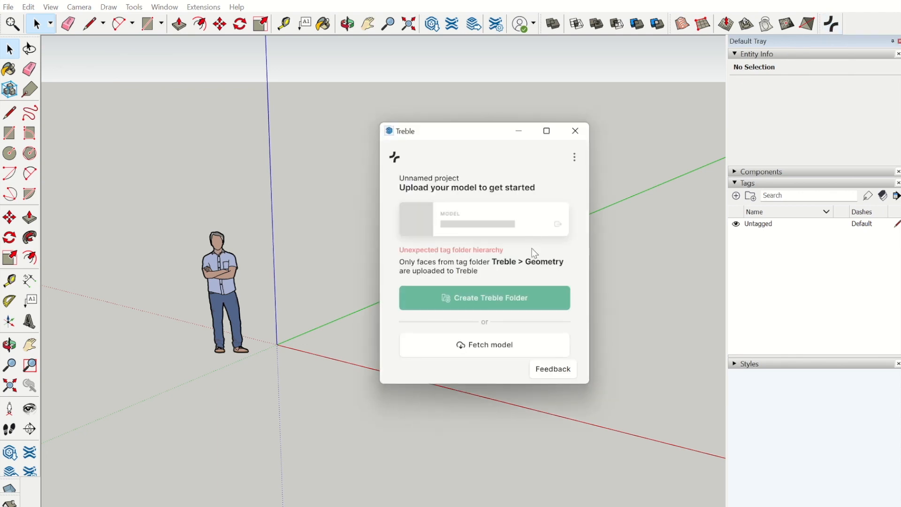
mouse_move(561, 183)
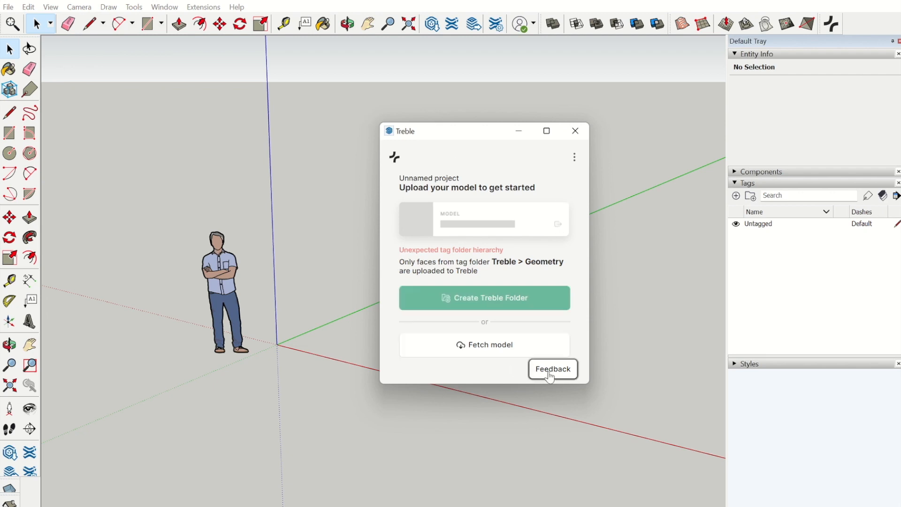
View the Treble Give feedback form and cancel back to the main Treble panel.
left_click(552, 369)
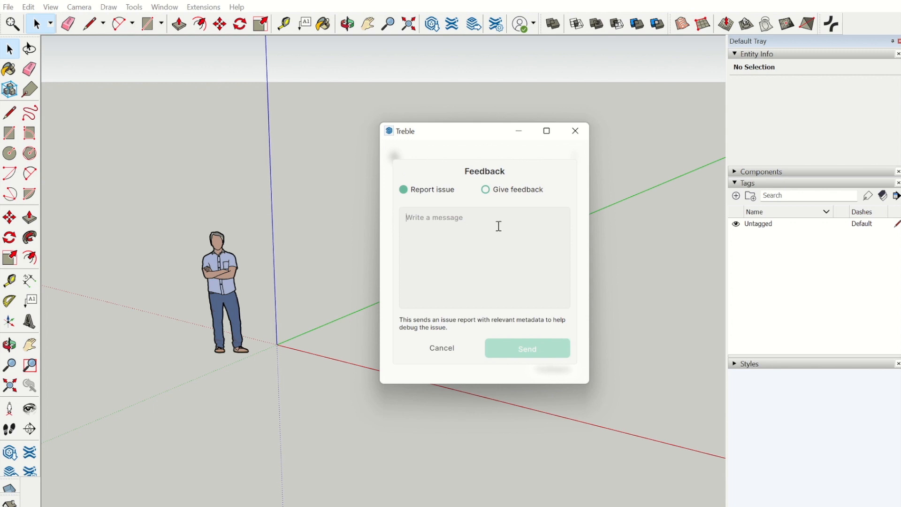
mouse_move(519, 230)
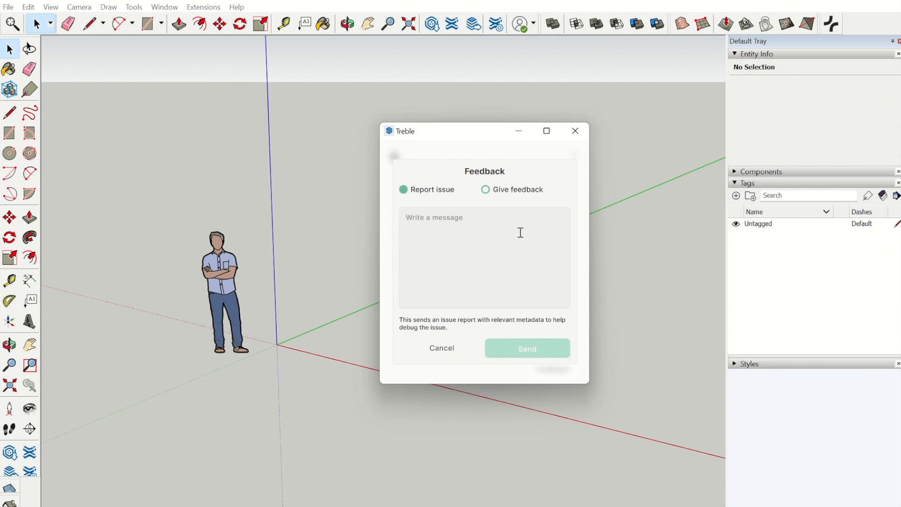
mouse_move(484, 193)
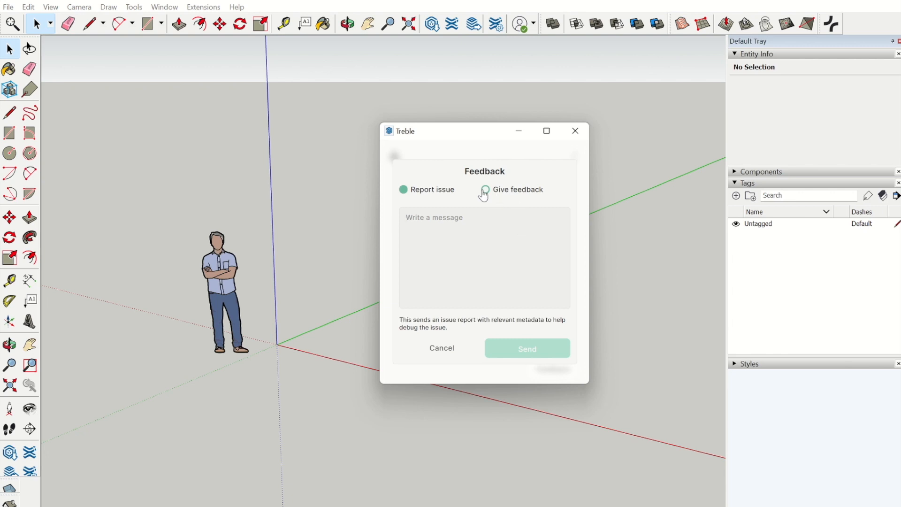
left_click(486, 190)
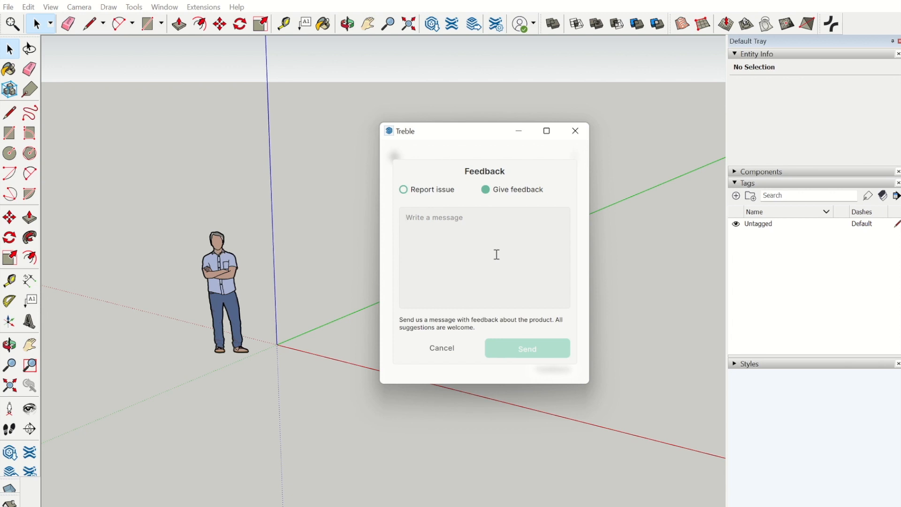
left_click(441, 347)
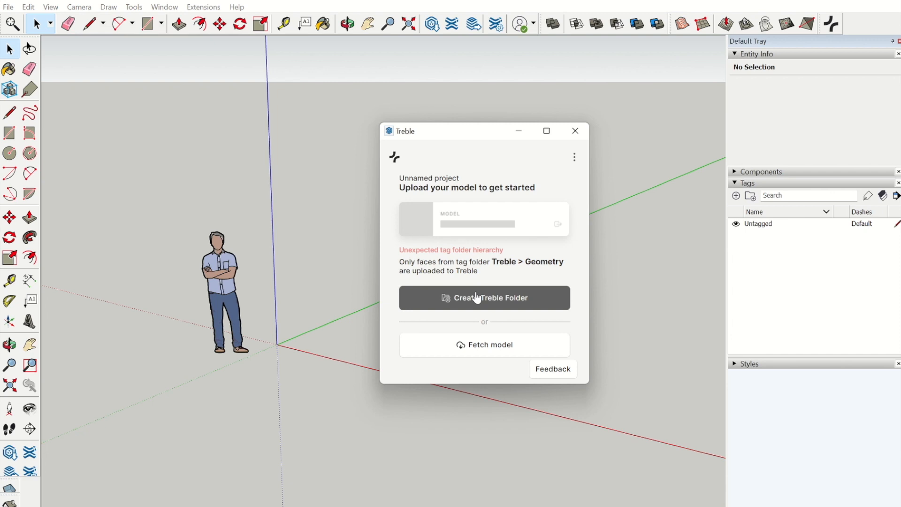
Create the Treble tag folder and expand Treble > Geometry to its Default tag.
left_click(485, 298)
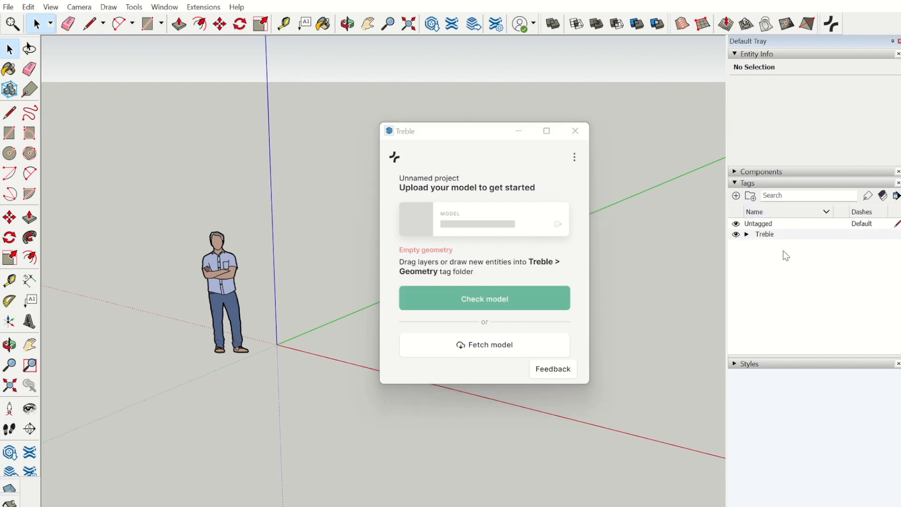
left_click(746, 234)
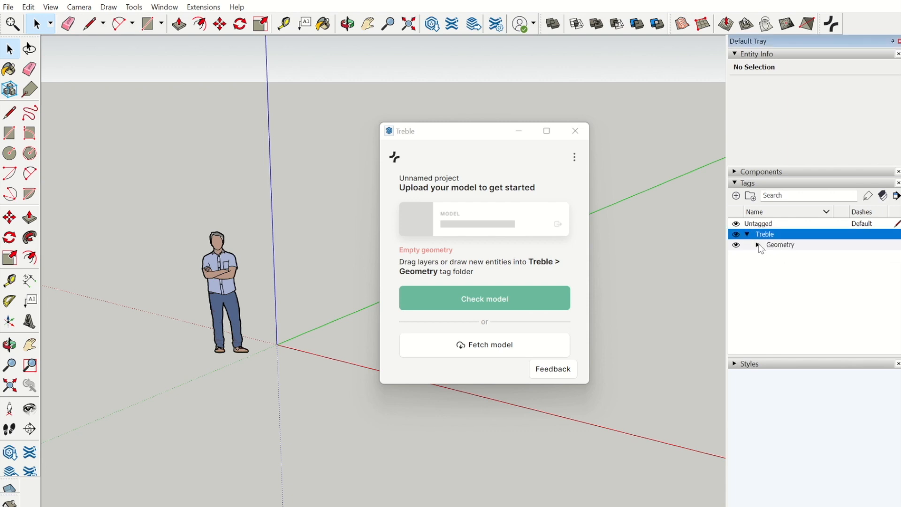
left_click(758, 244)
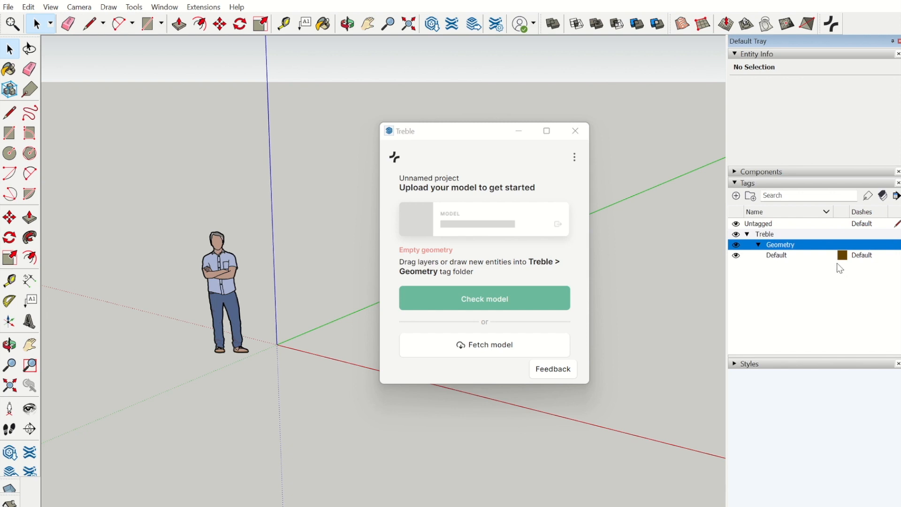
left_click(776, 255)
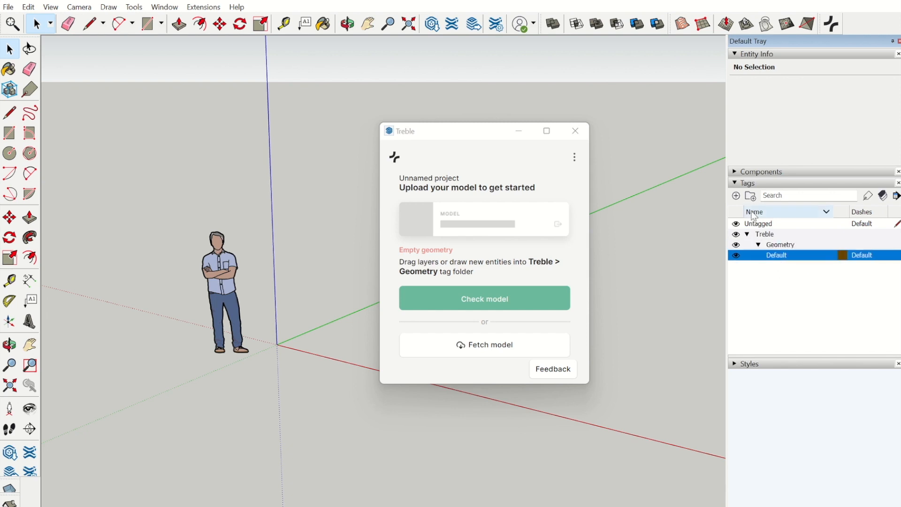
Add Walls, Floor, Ceiling, Window and Door tags inside the Geometry folder.
left_click(735, 195)
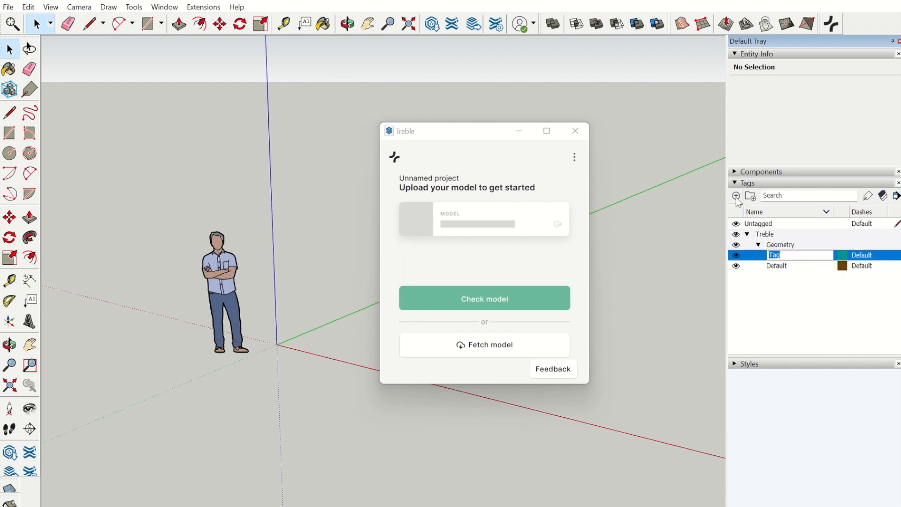
type("Walls")
type("Floor")
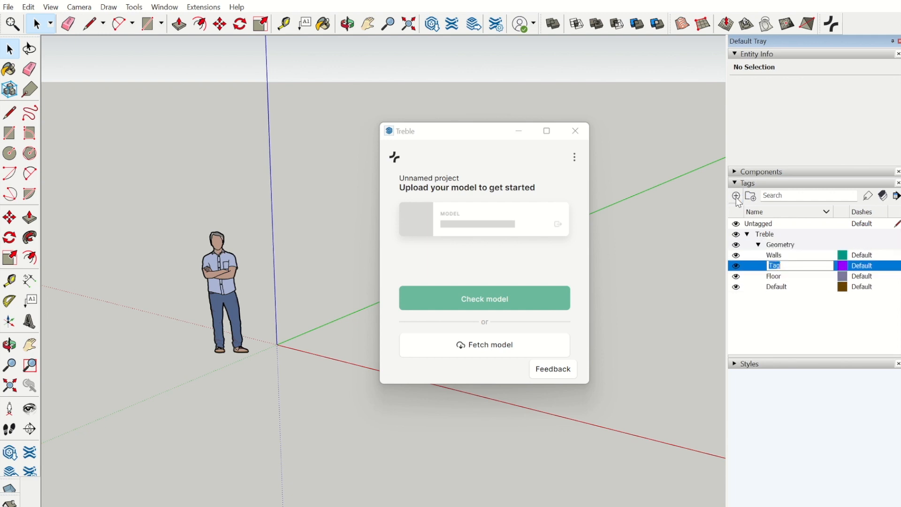
type("Cw")
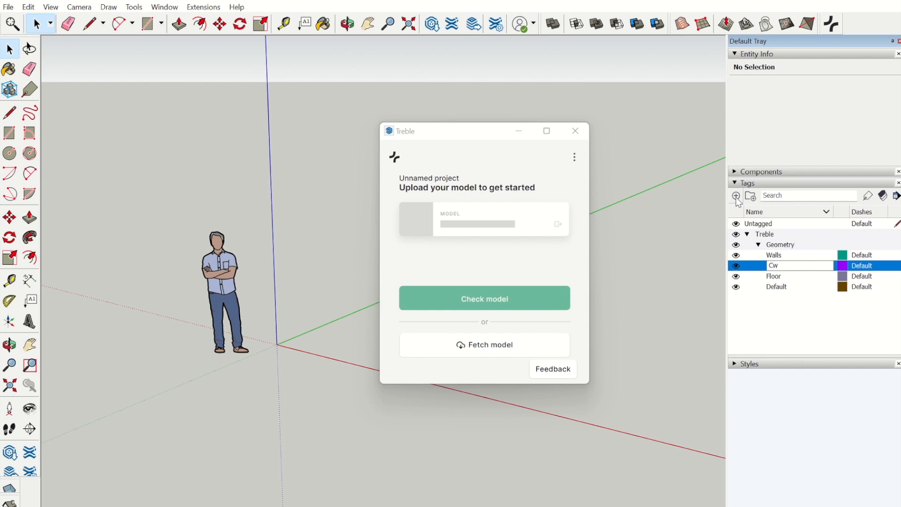
type("Ceiling")
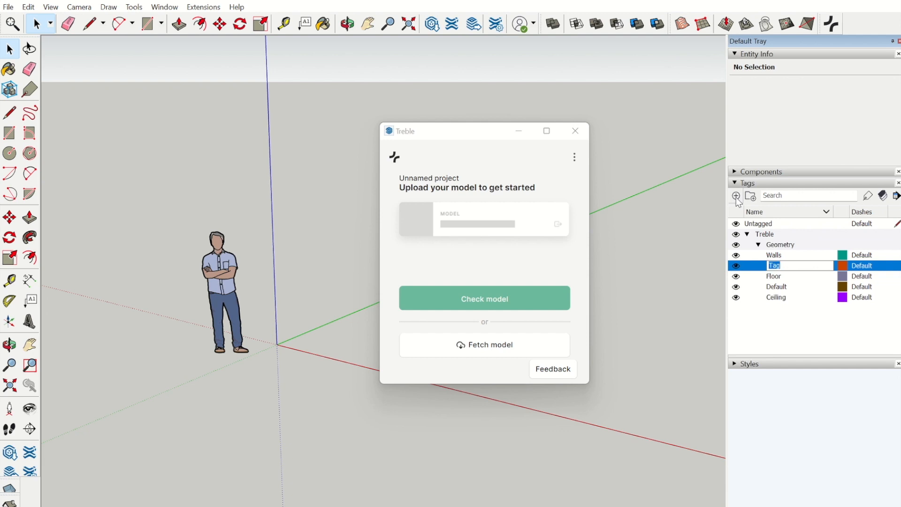
type("Window")
type("Door")
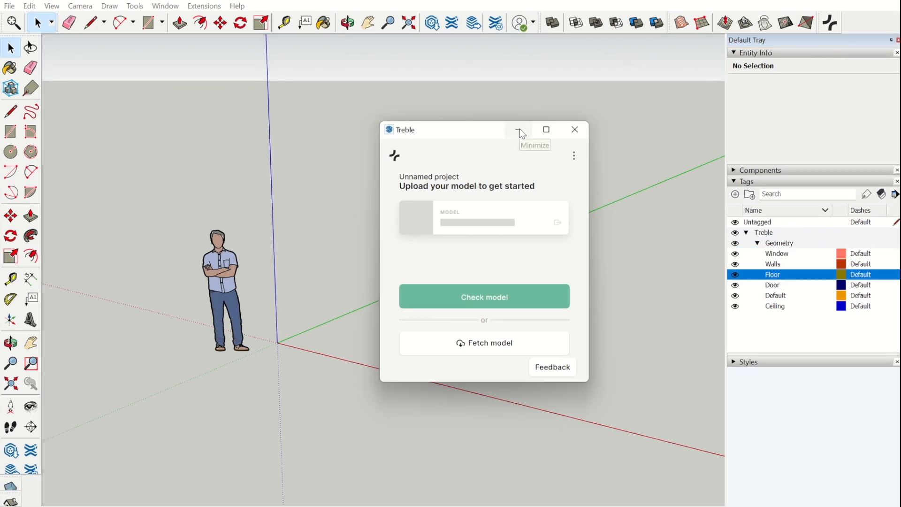
mouse_move(519, 130)
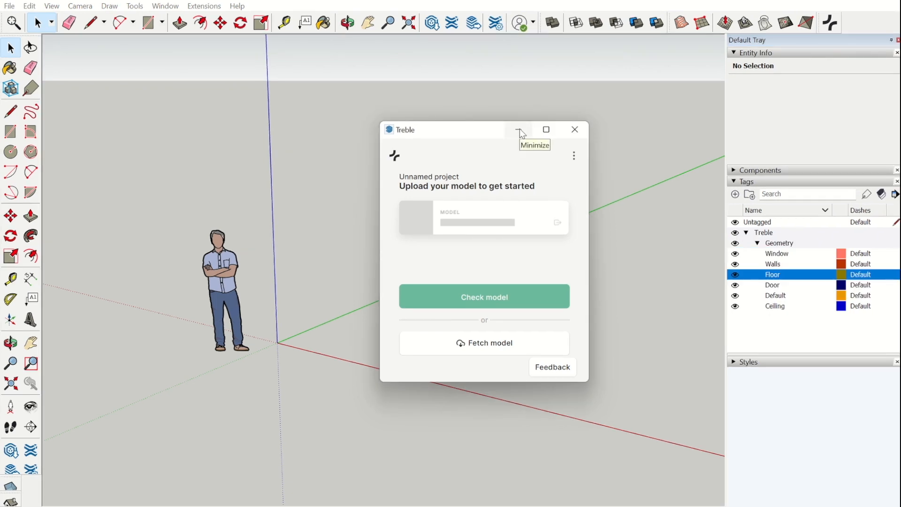
Import Classroom.dwg from the Desktop as floor-plan linework and dismiss the import results.
left_click(519, 129)
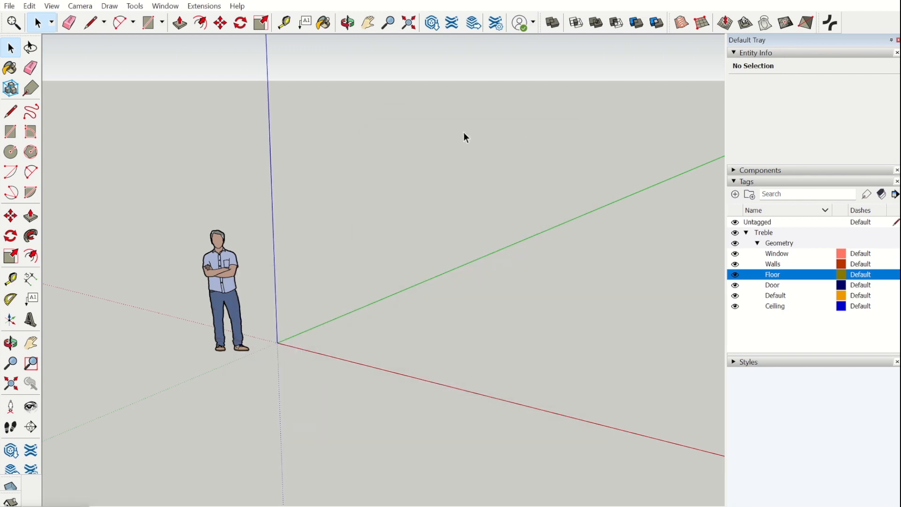
mouse_move(10, 6)
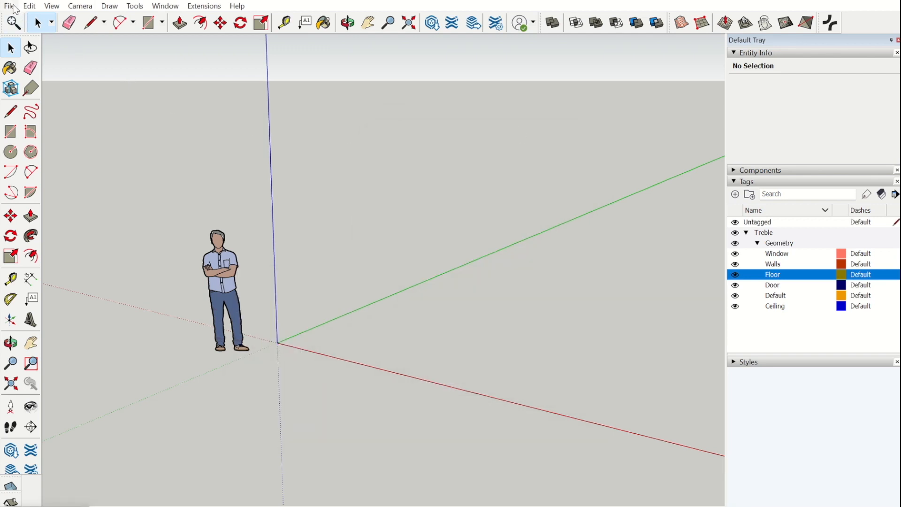
left_click(8, 6)
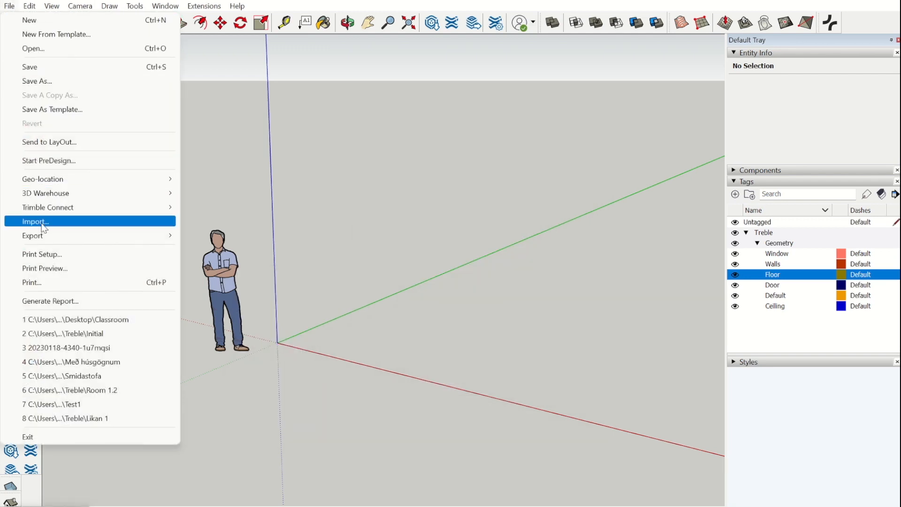
left_click(35, 221)
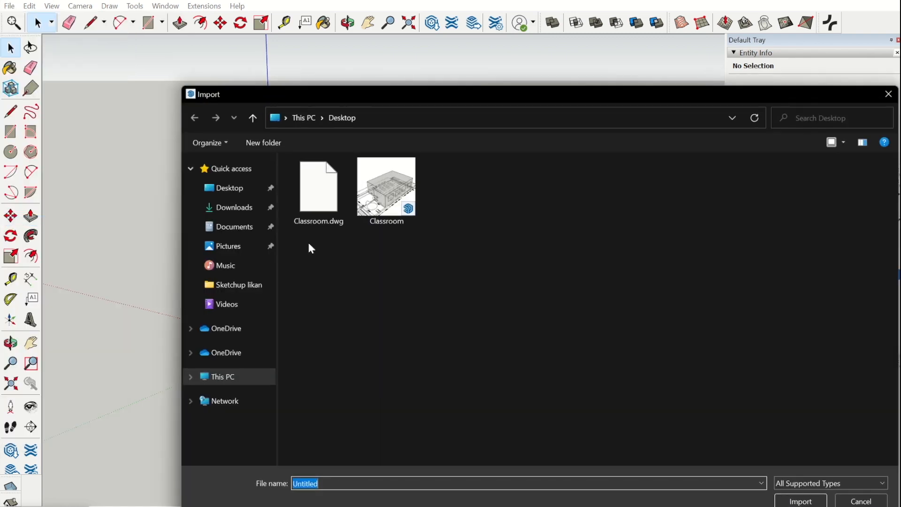
left_click(318, 187)
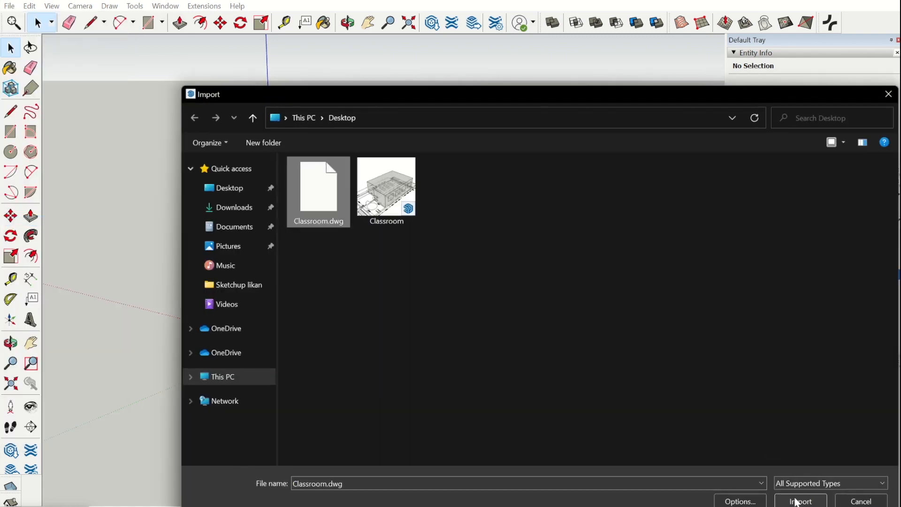
left_click(800, 501)
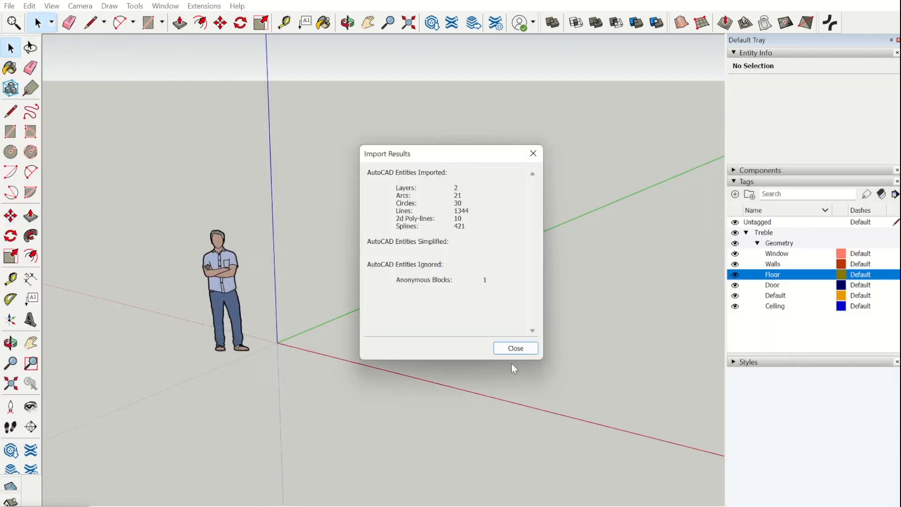
left_click(514, 348)
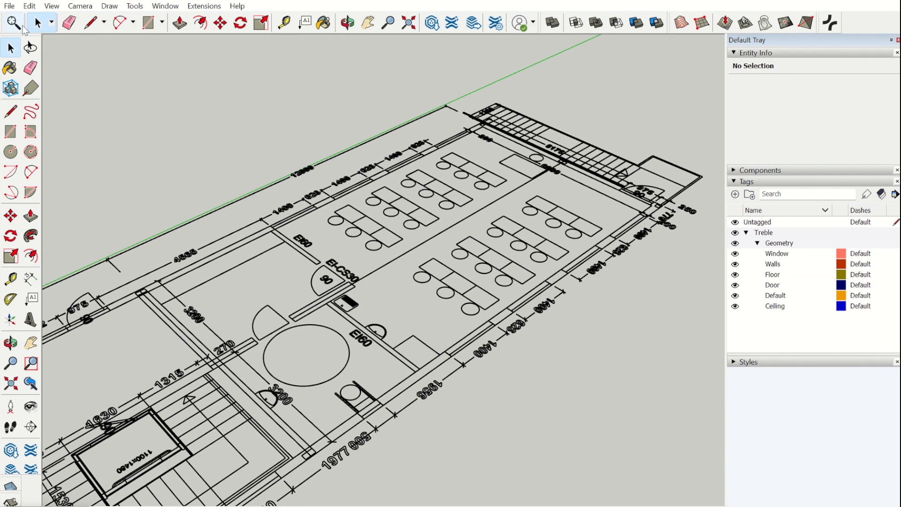
Open the Classroom model without saving changes to the untitled model.
left_click(9, 6)
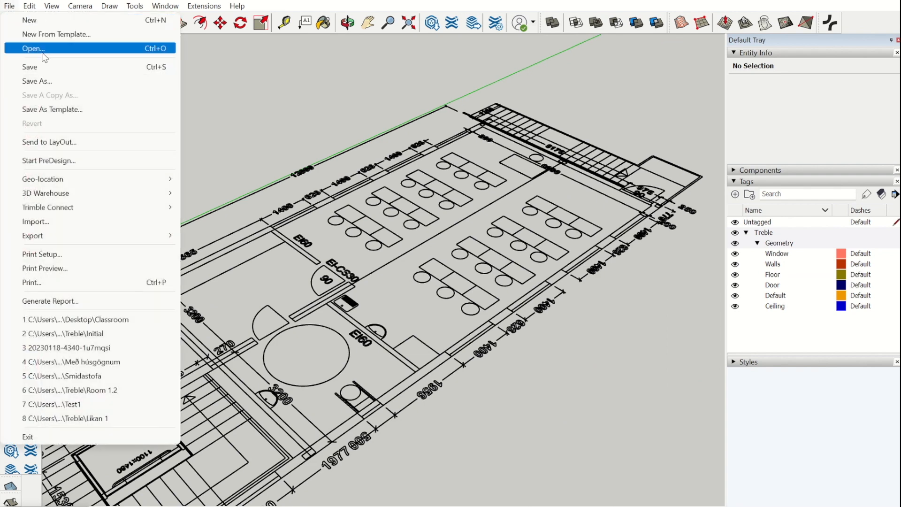
left_click(33, 48)
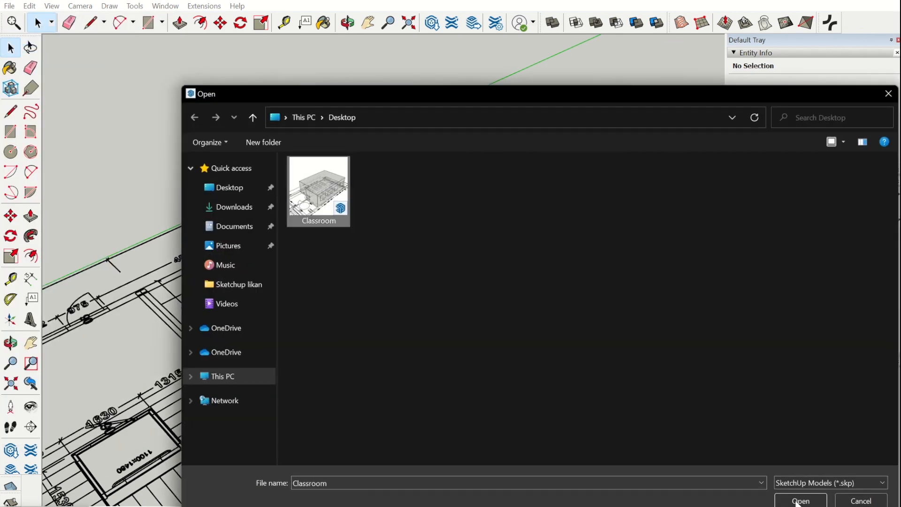
left_click(799, 500)
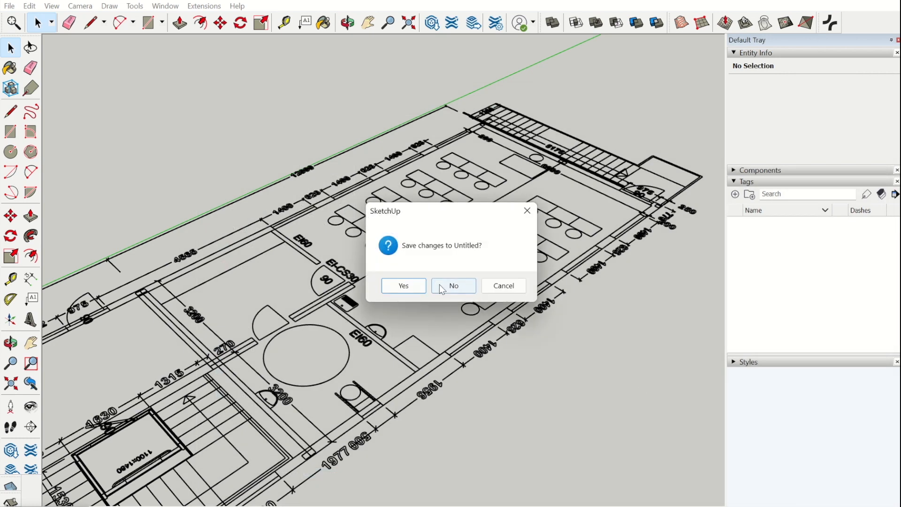
left_click(454, 285)
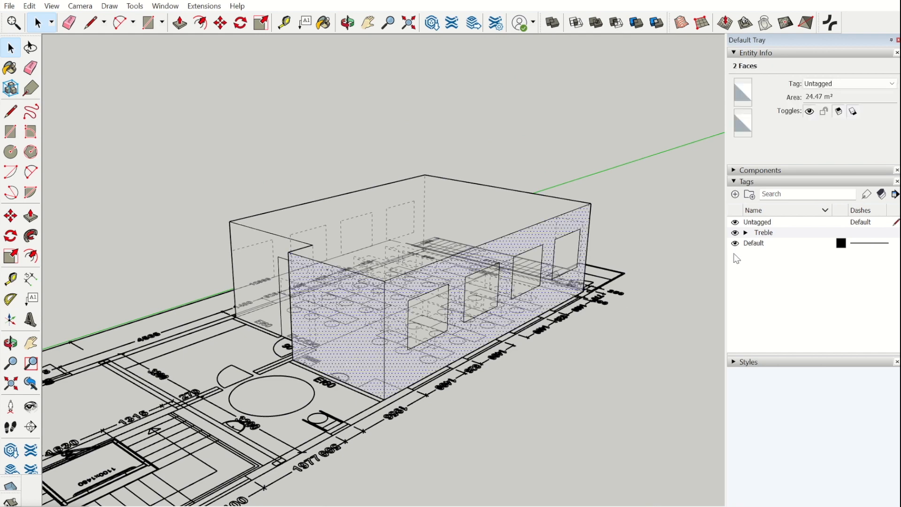
Make Default the current tag and assign the Door tag to the door faces.
left_click(735, 243)
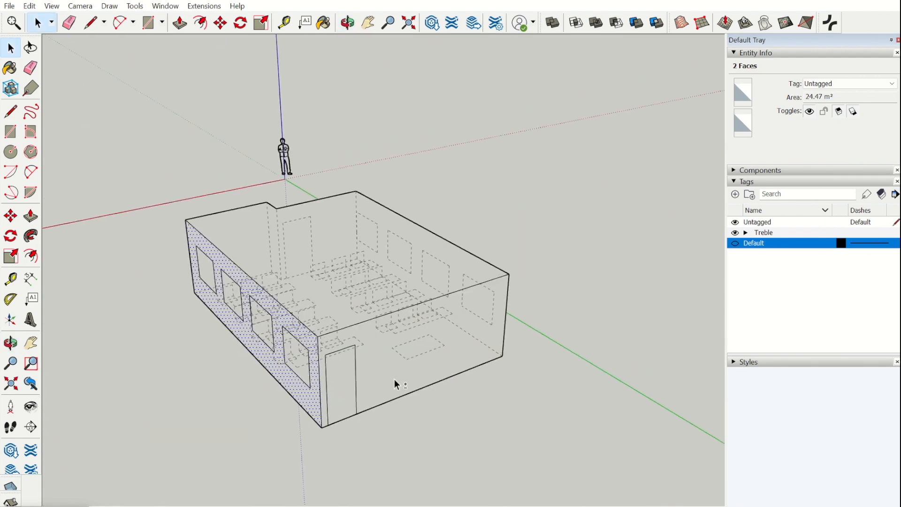
left_click_drag(396, 385, 313, 344)
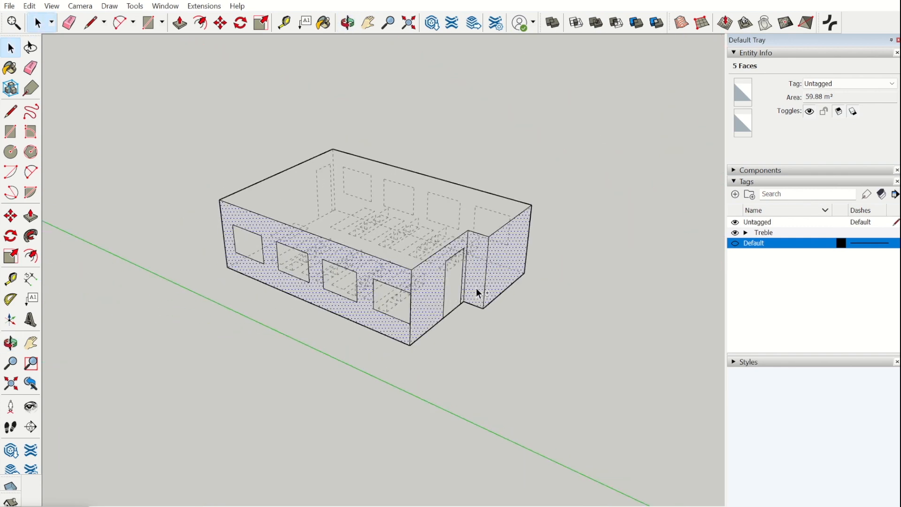
left_click(848, 83)
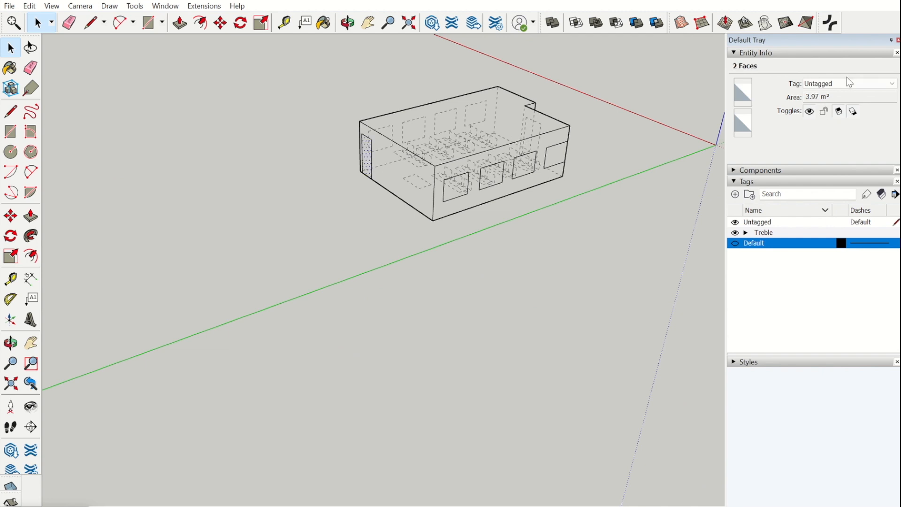
left_click(850, 83)
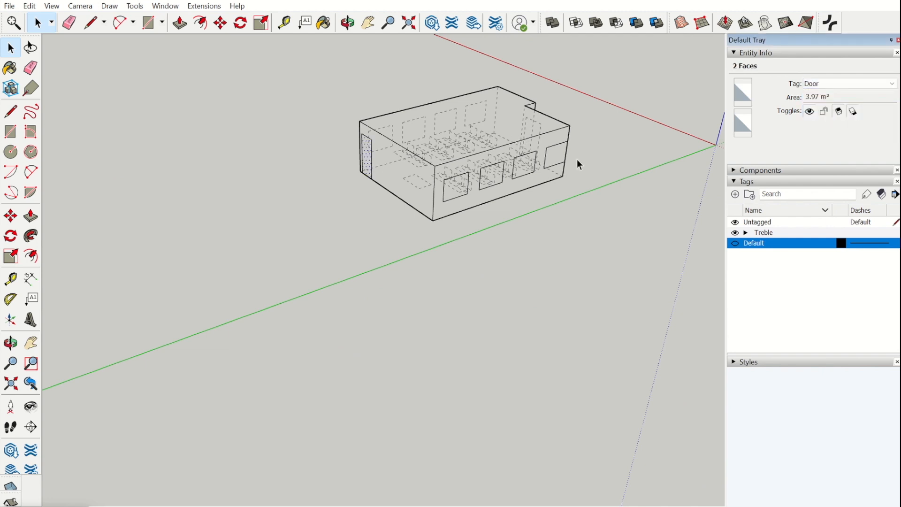
Select the window faces and assign them the Window tag.
left_click(472, 192)
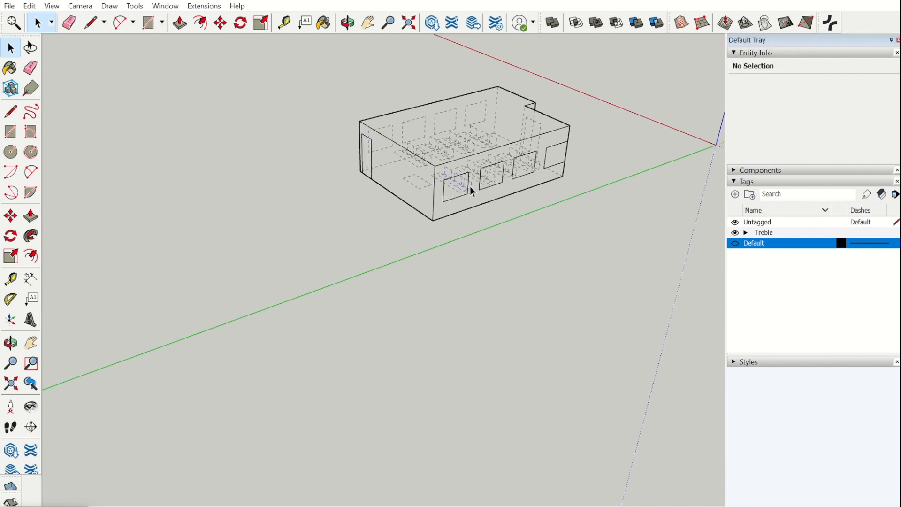
left_click(454, 185)
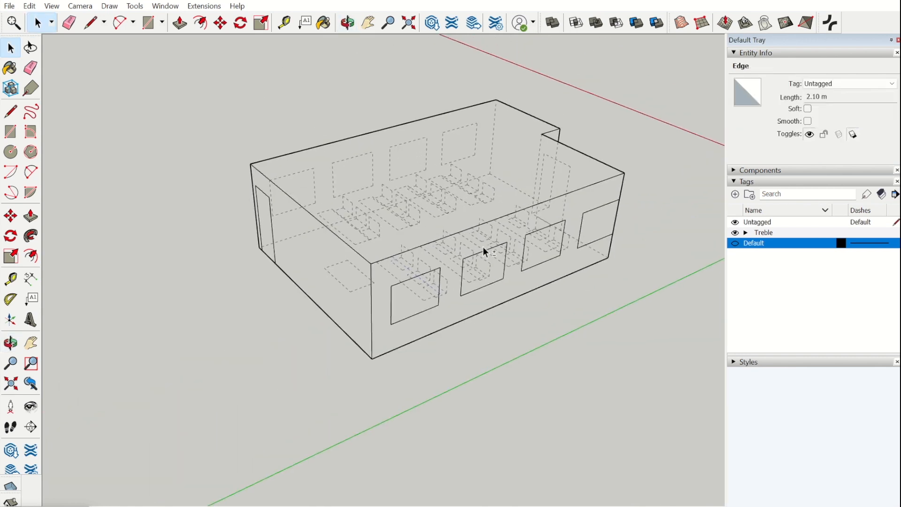
left_click(481, 281)
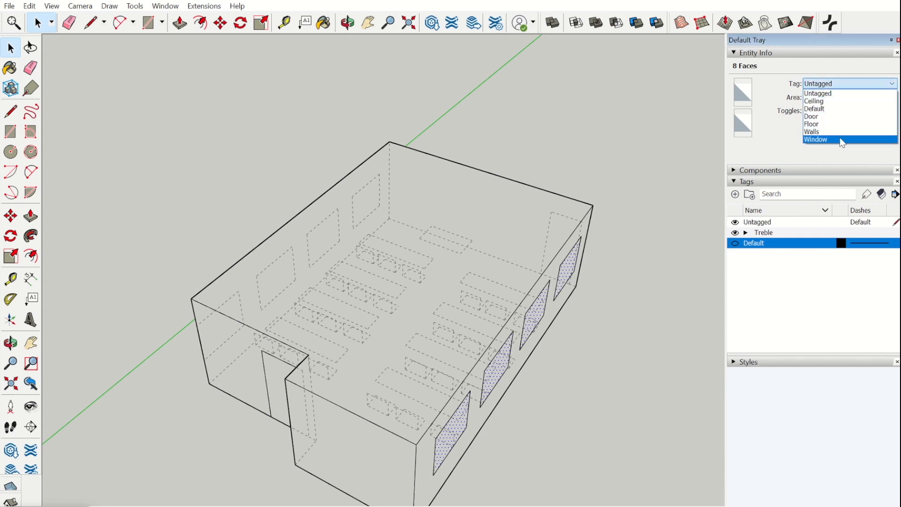
left_click(816, 139)
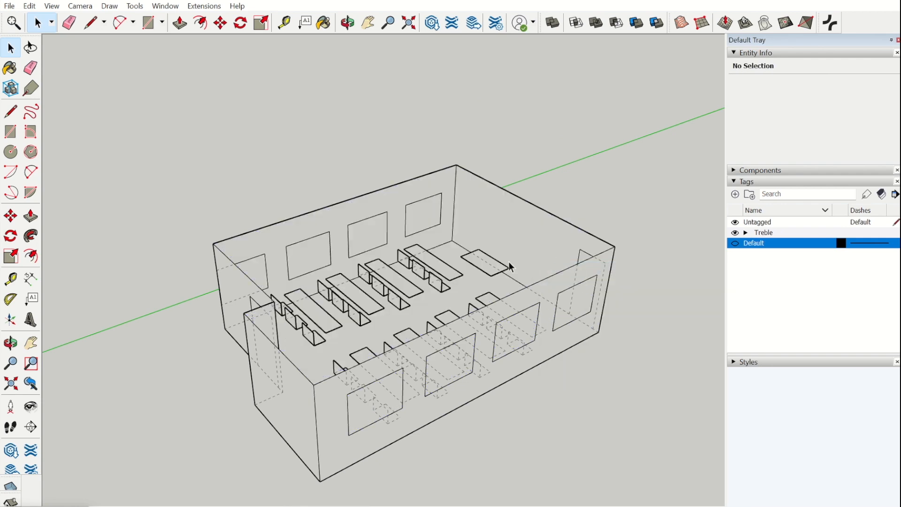
Select the table tops and add Table and Chair tags under Geometry.
left_click(479, 262)
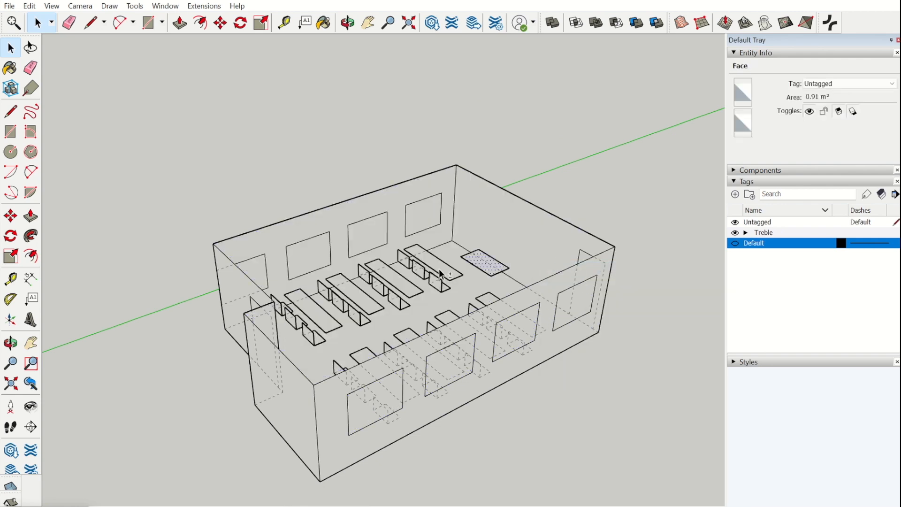
left_click(472, 267)
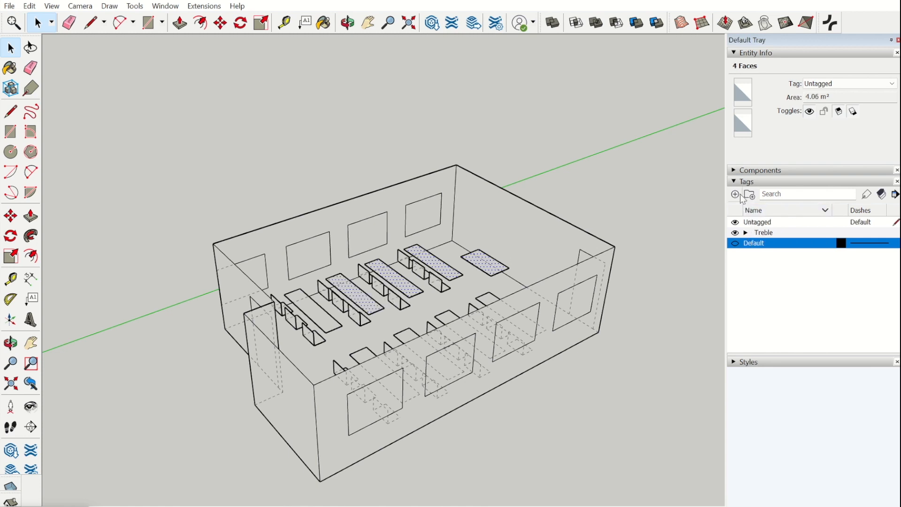
left_click(746, 232)
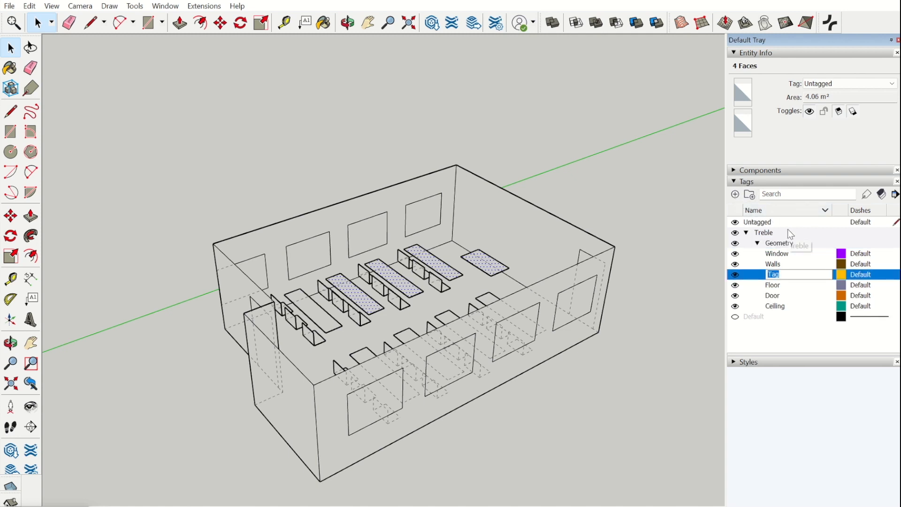
type("Table")
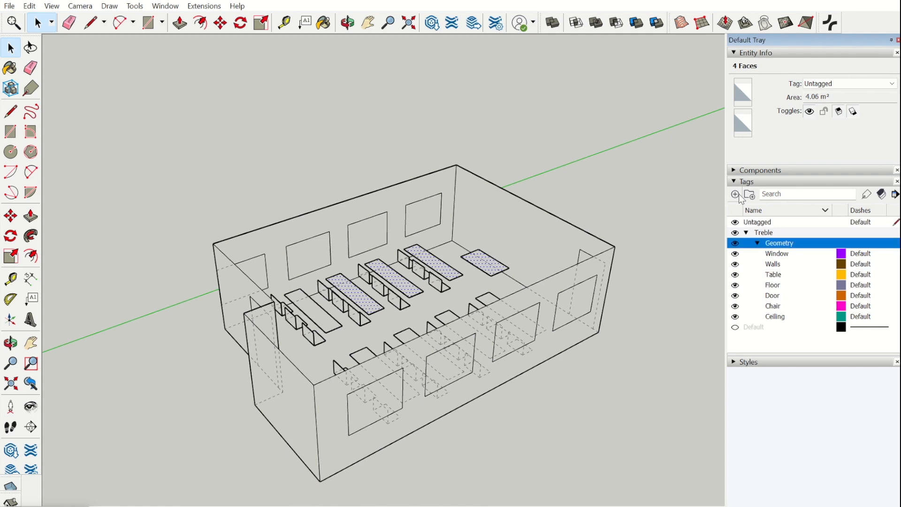
mouse_move(333, 325)
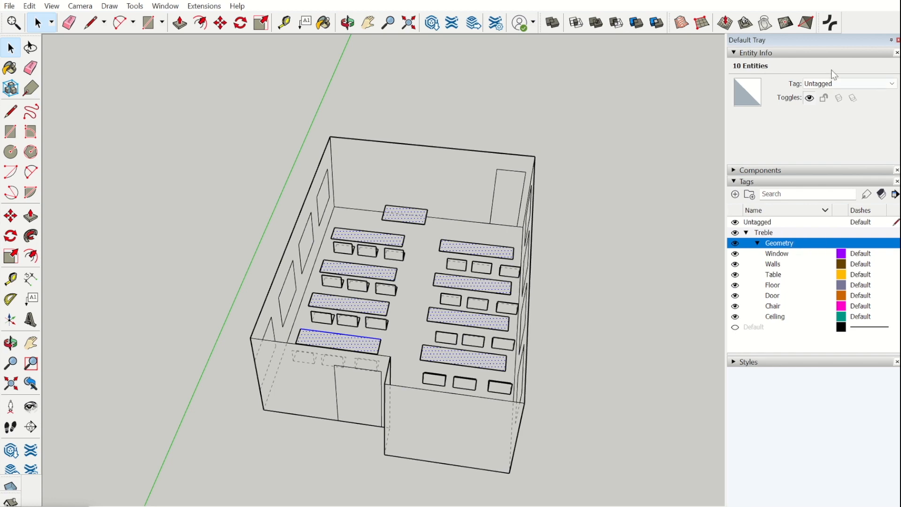
Tag the table tops Table, the eight chair groups Chair, and the floor face Floor.
left_click(848, 83)
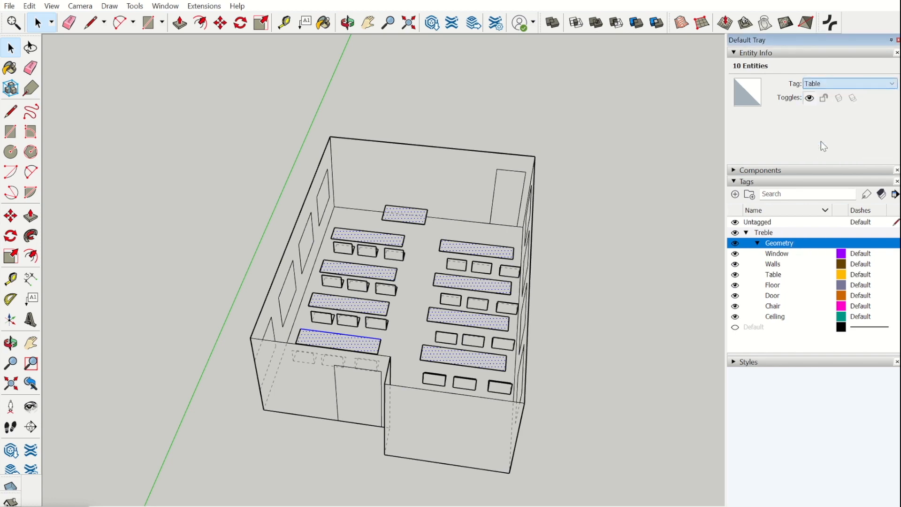
left_click(347, 22)
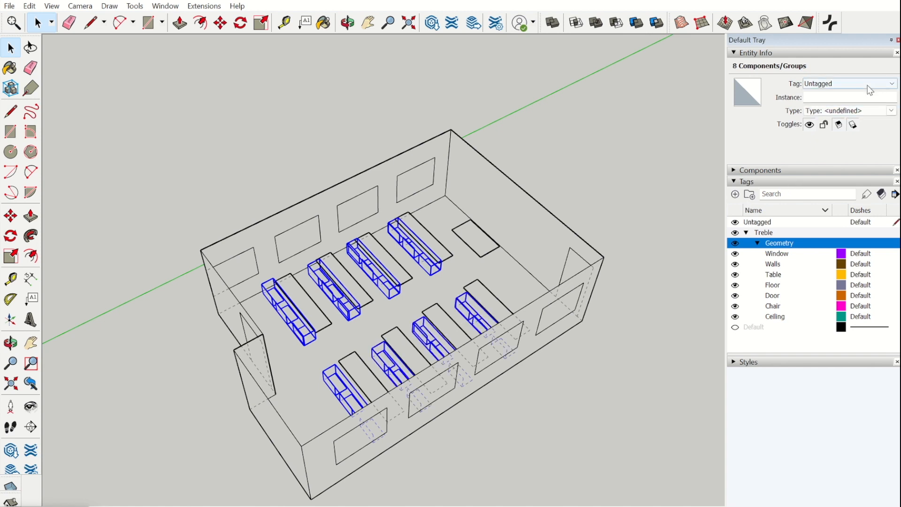
left_click(847, 83)
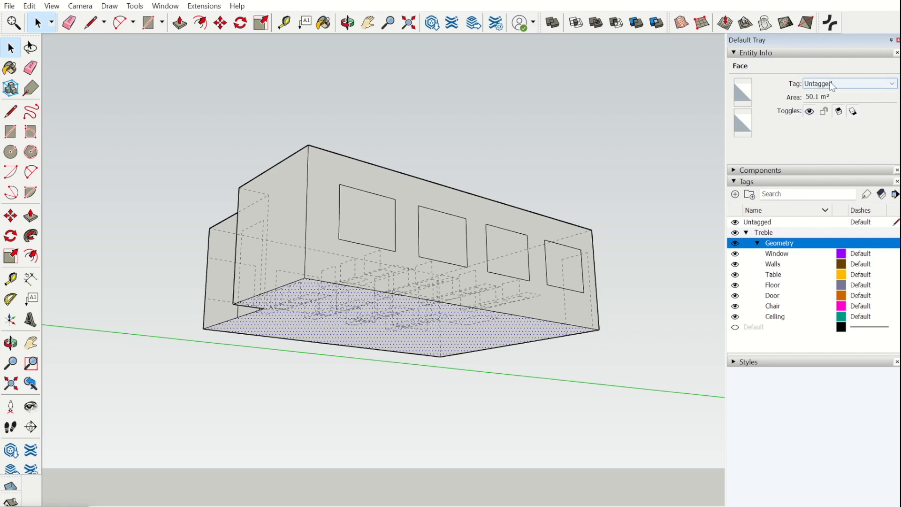
left_click(850, 84)
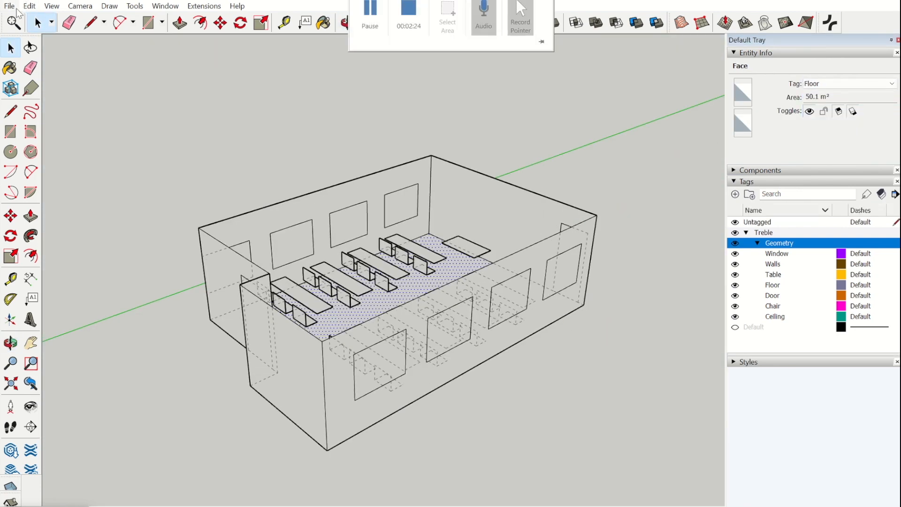
Unhide the most recently hidden geometry via Edit > Unhide > Last.
left_click(9, 6)
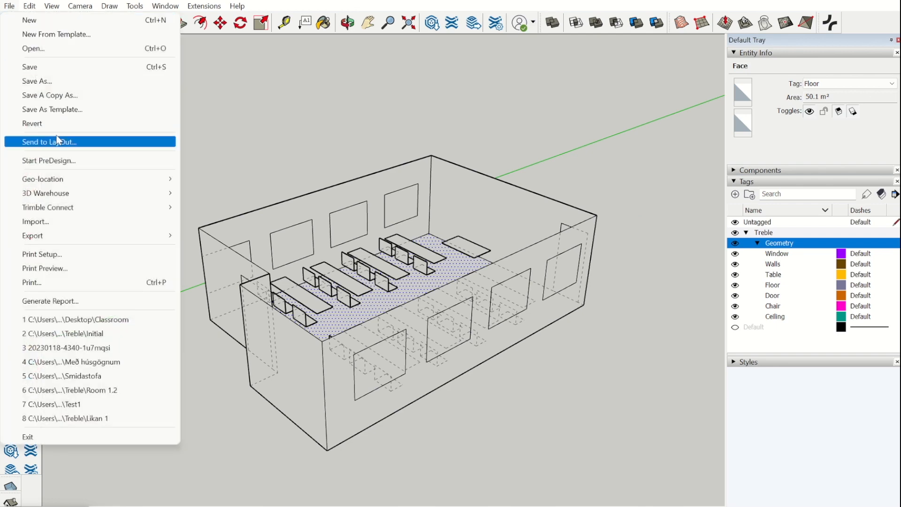
left_click(30, 6)
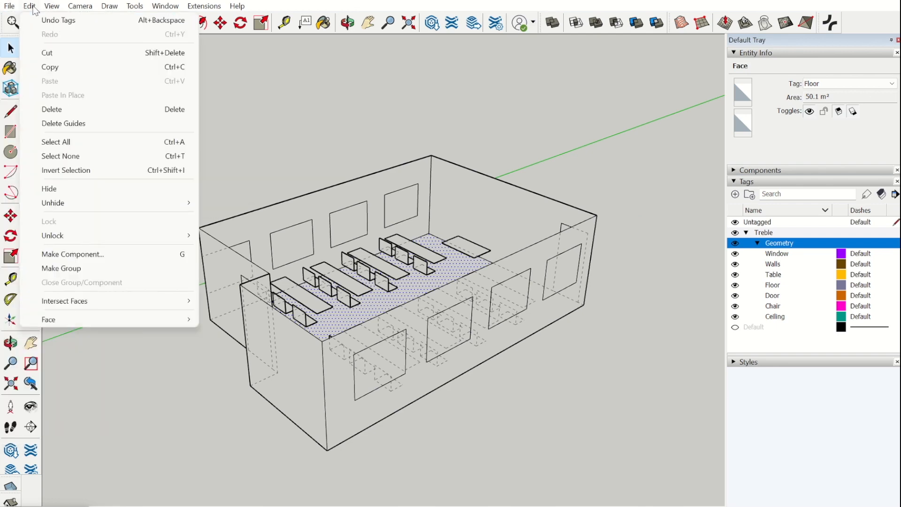
mouse_move(53, 203)
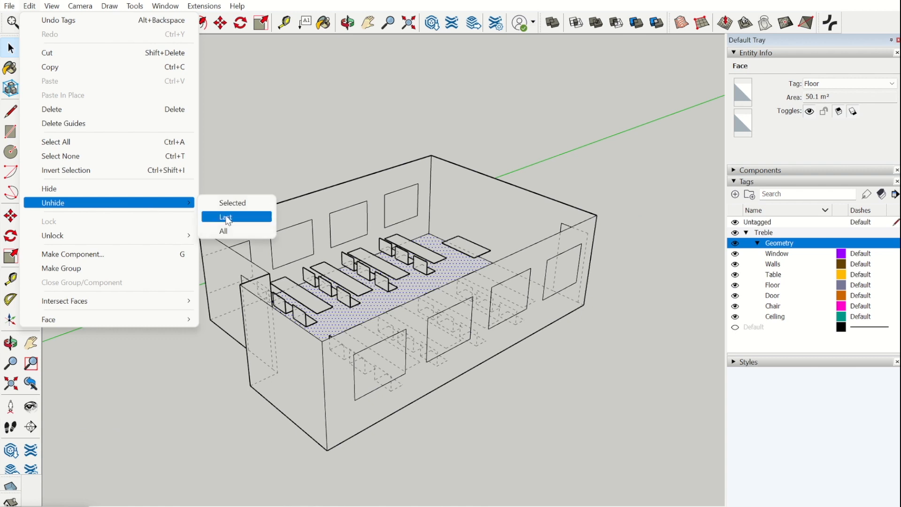
left_click(224, 216)
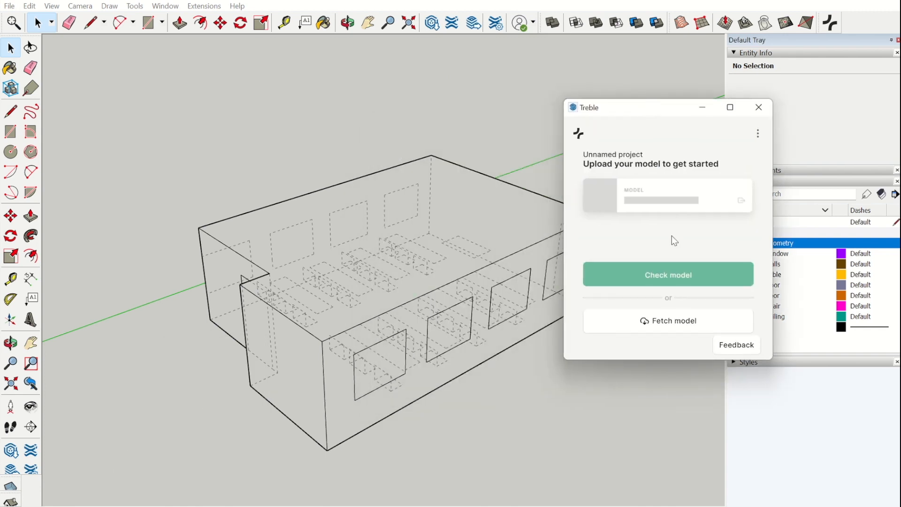
Run Treble's Check model, which flags an extremely fine level of detail.
left_click(667, 275)
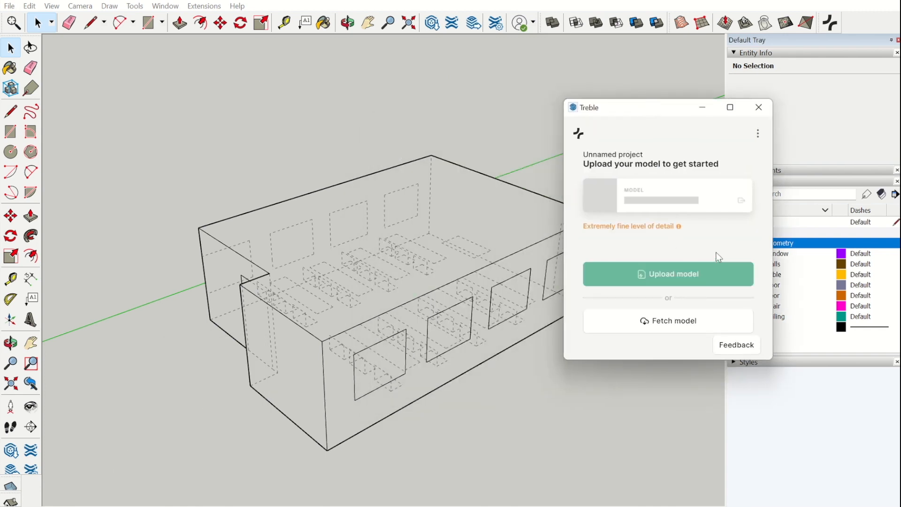
mouse_move(682, 242)
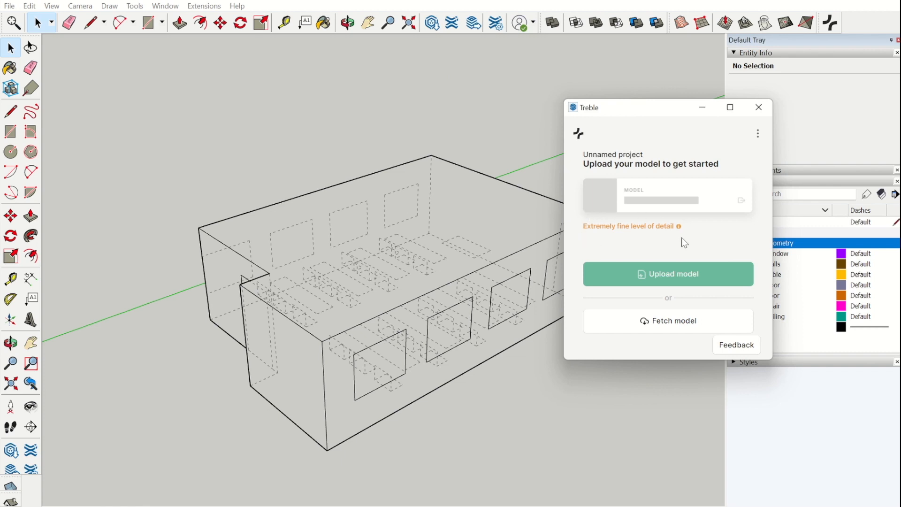
mouse_move(687, 249)
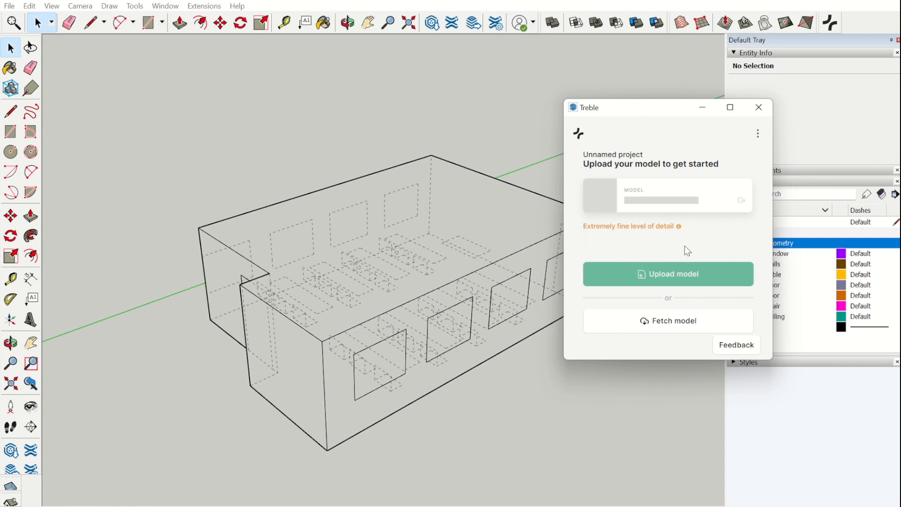
mouse_move(682, 245)
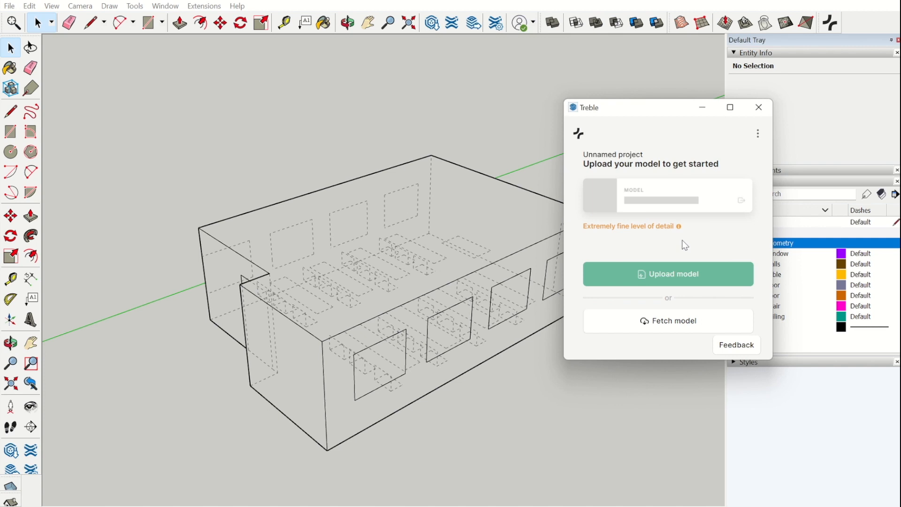
mouse_move(671, 280)
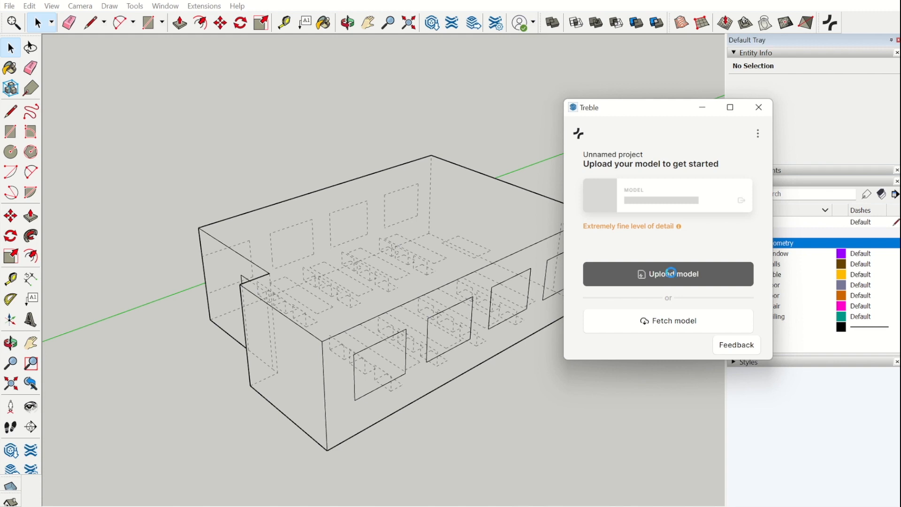
Start the Treble upload and create a new project named 'School 1' as its target.
left_click(667, 273)
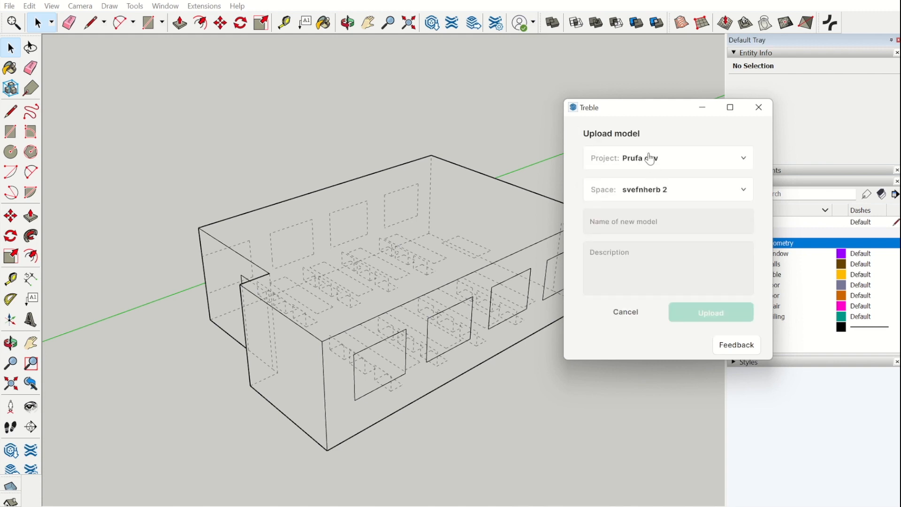
left_click(666, 158)
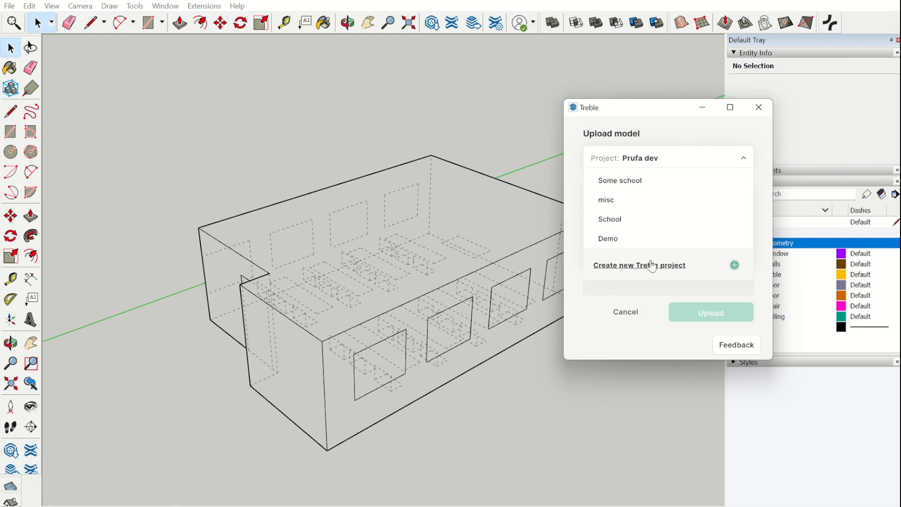
left_click(639, 265)
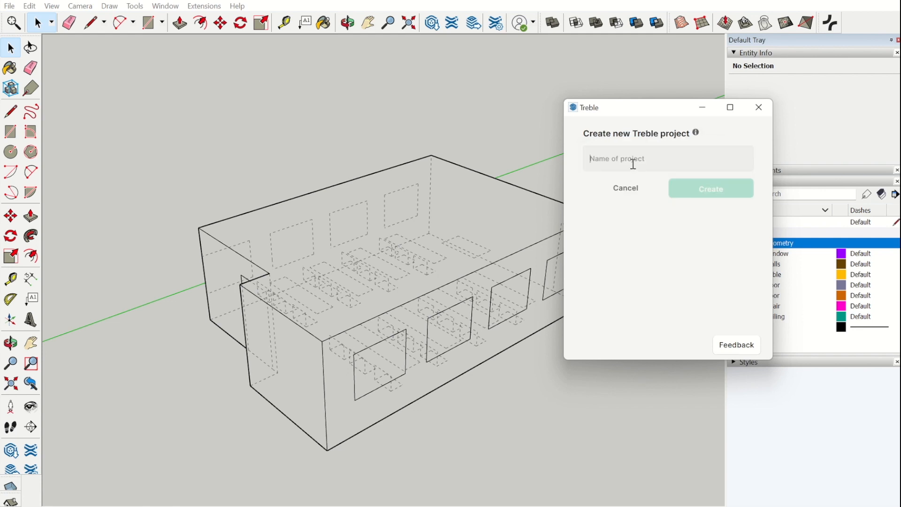
type("School")
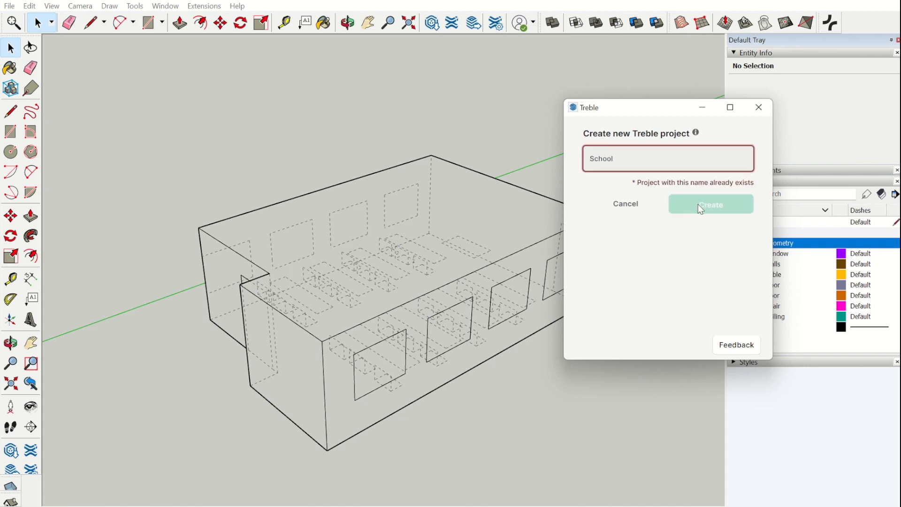
type("1")
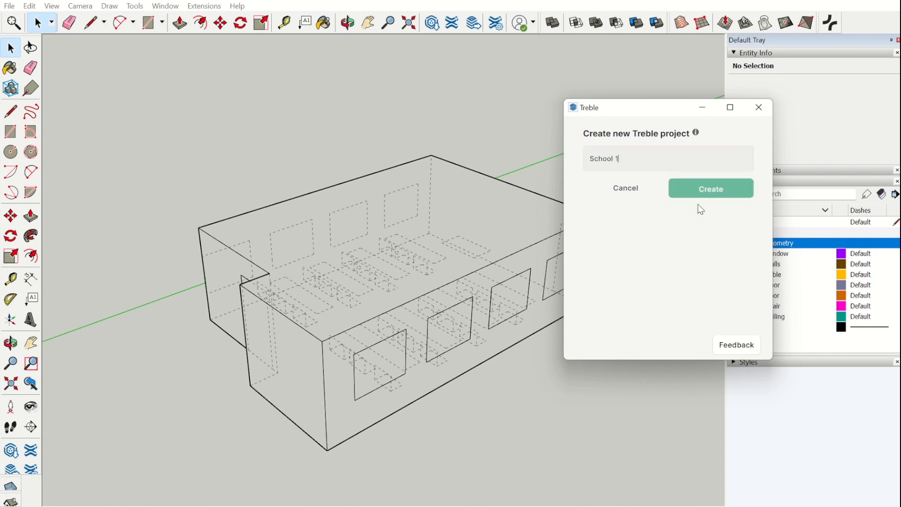
left_click(710, 188)
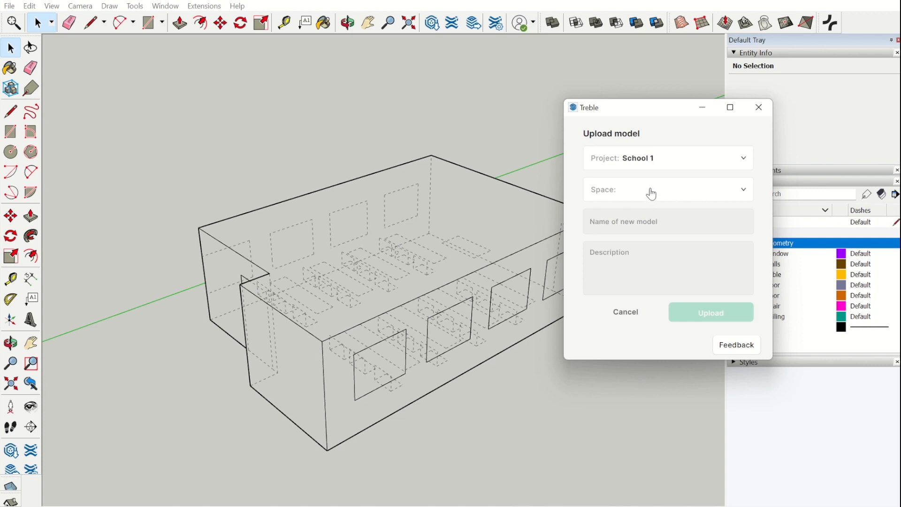
Create a new space named 'Classroom' and enter 'Initial' as the model name.
left_click(666, 190)
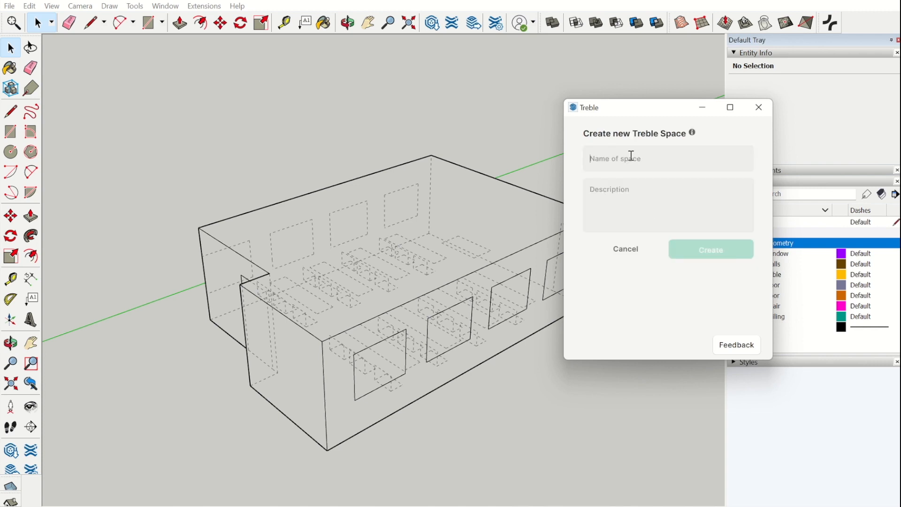
type("Classroom")
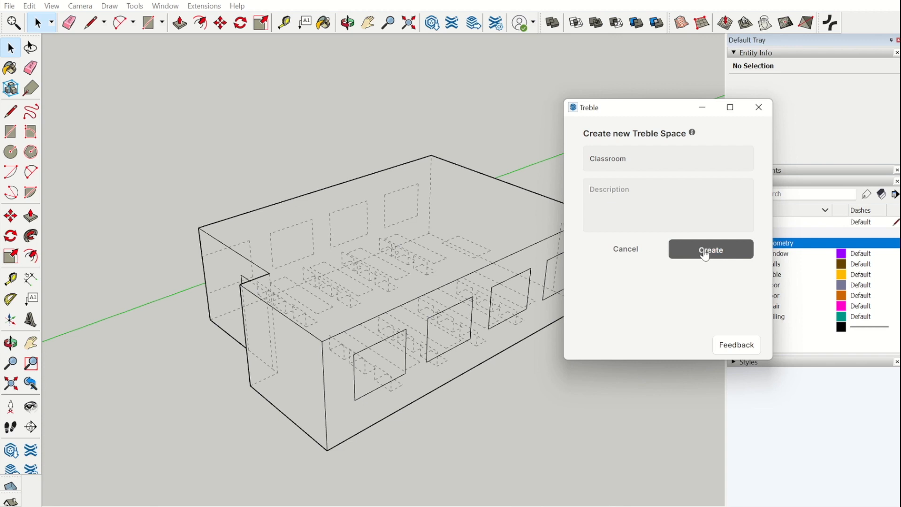
left_click(710, 249)
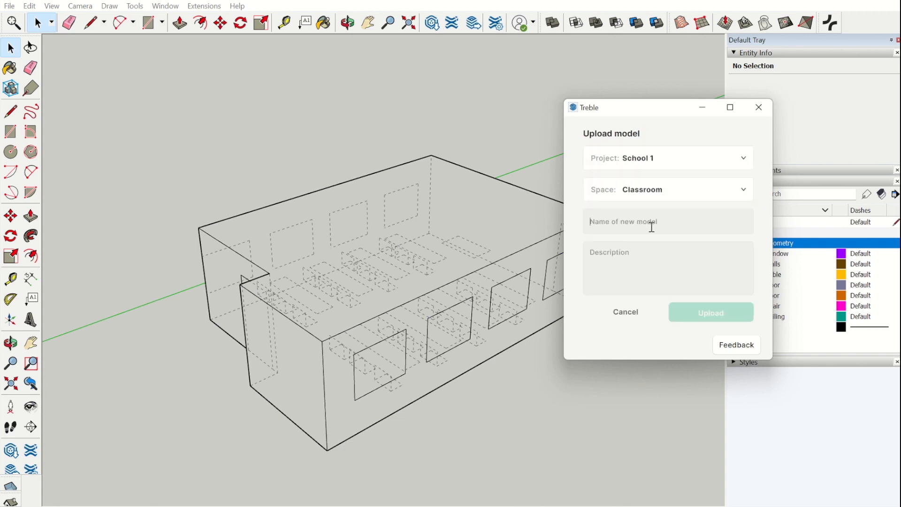
type("Initial")
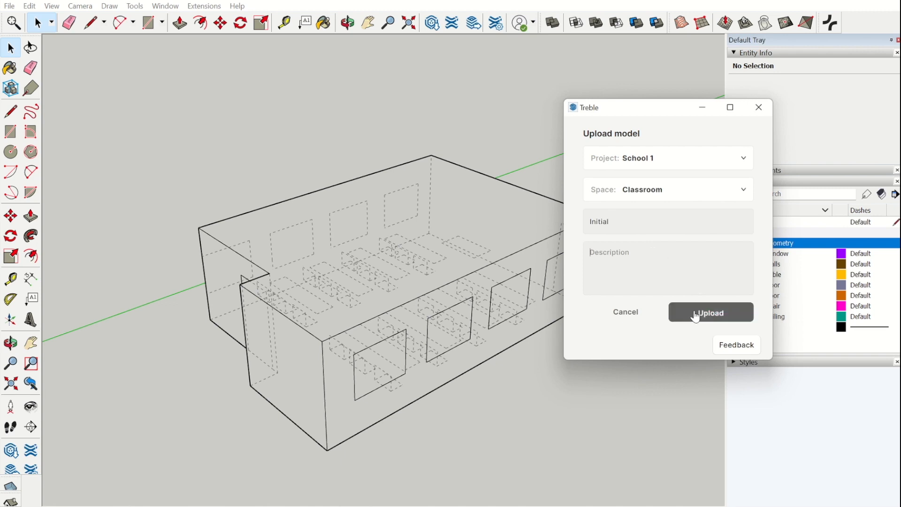
Submit the upload so 'Initial' goes to School 1, Classroom.
left_click(710, 311)
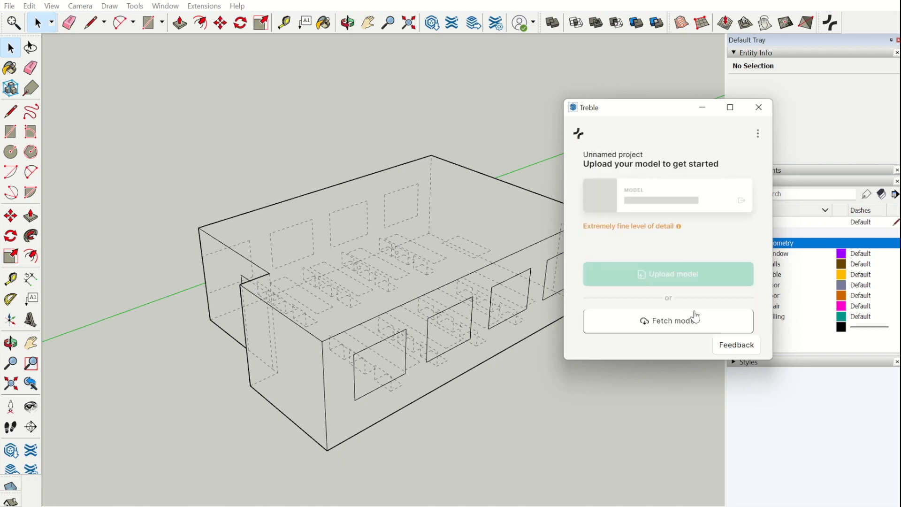
mouse_move(696, 311)
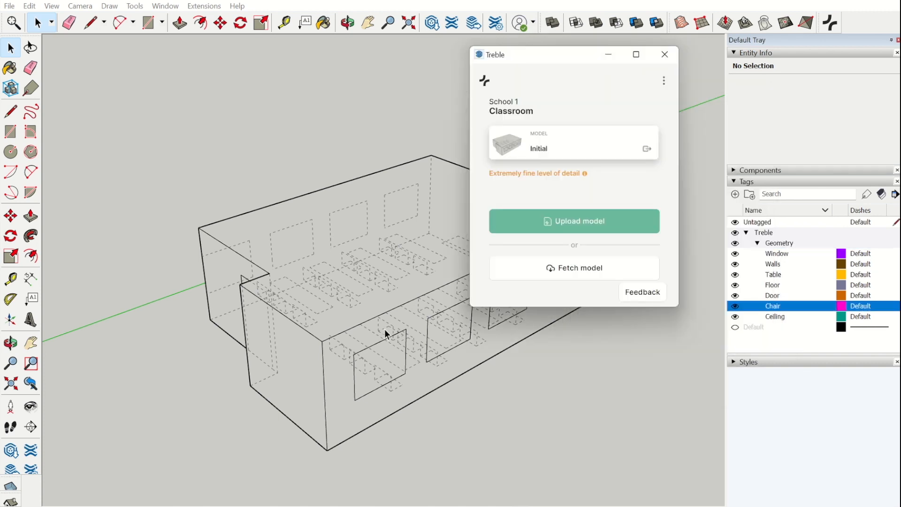
mouse_move(620, 179)
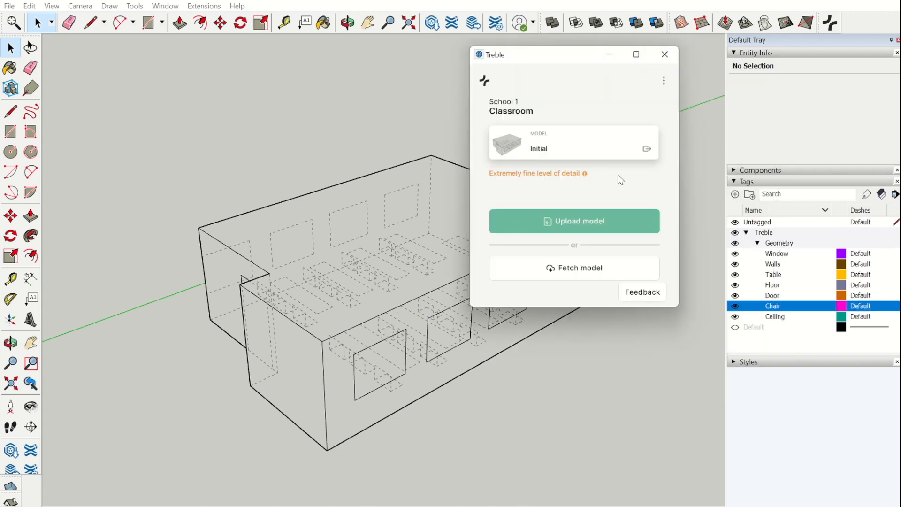